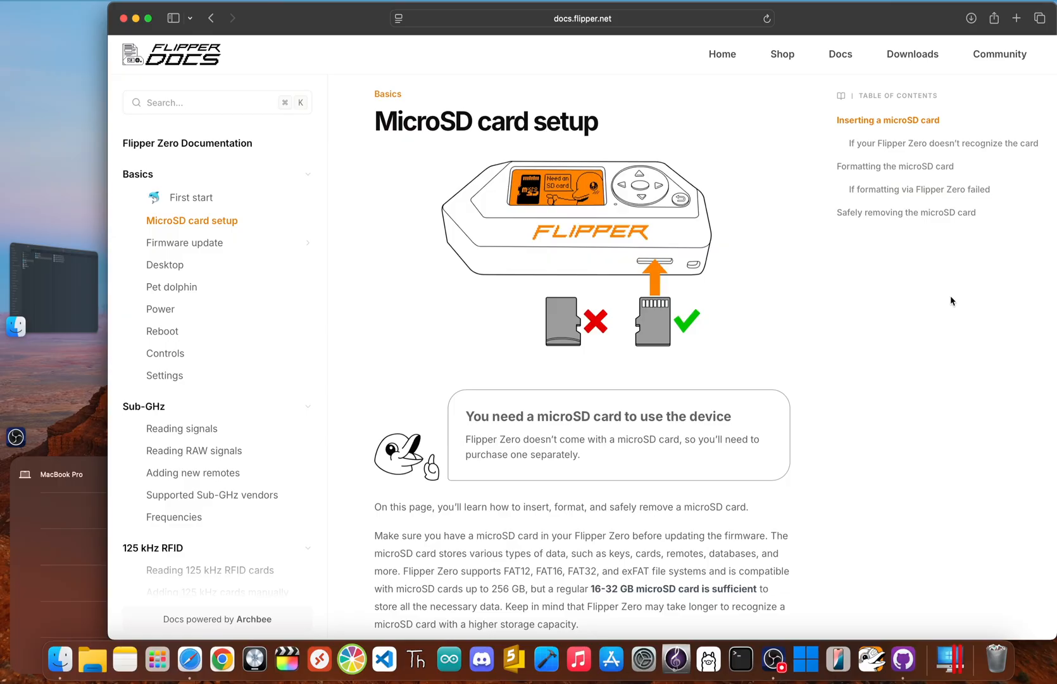
Step: Scroll through the microSD card setup guide toward the qFlipper download section
scroll("down", 3)
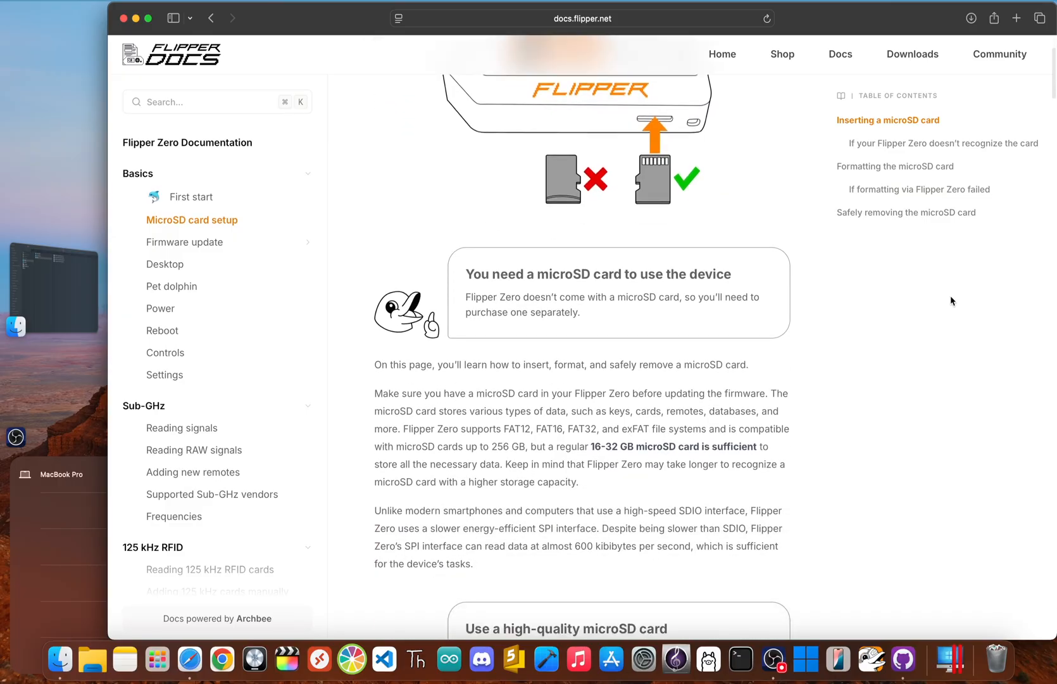
scroll("down", 3)
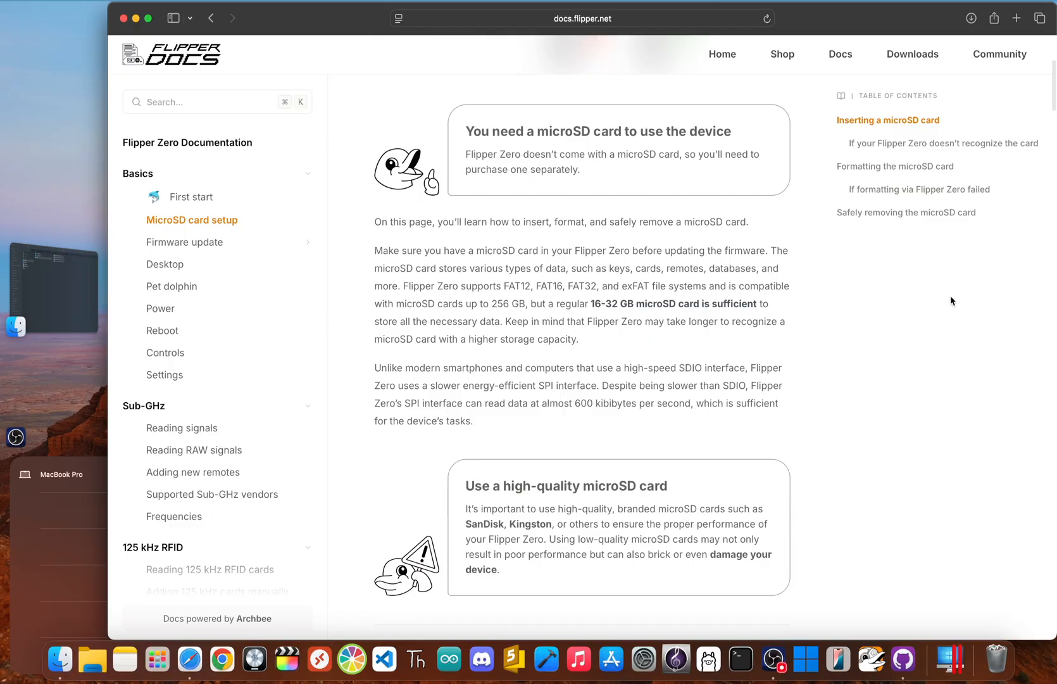
scroll("down", 3)
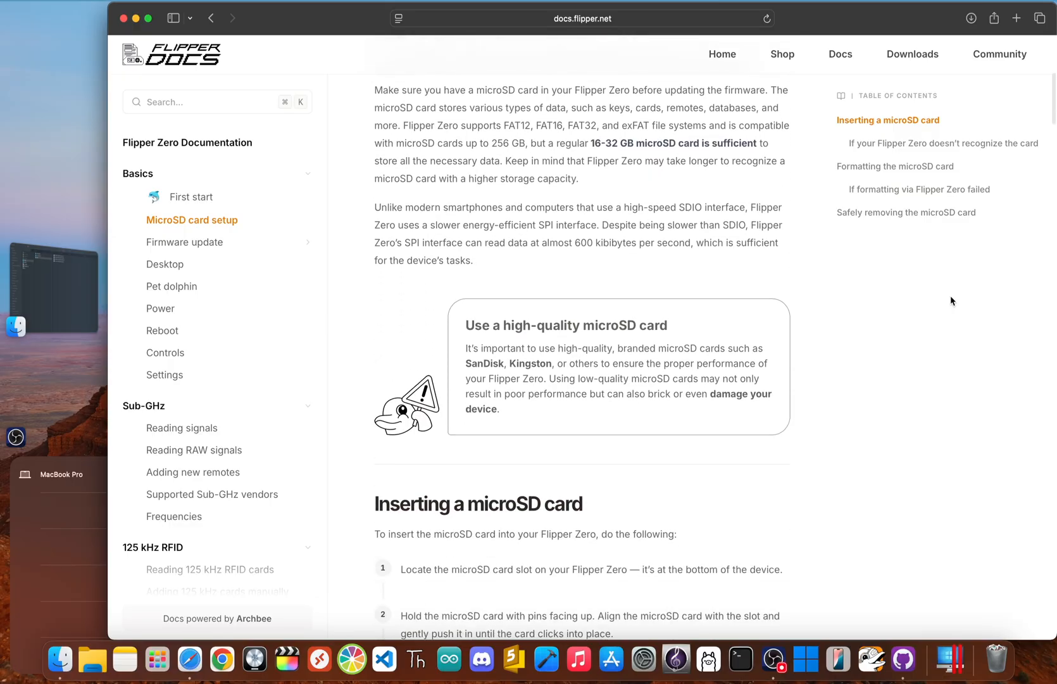
scroll("down", 3)
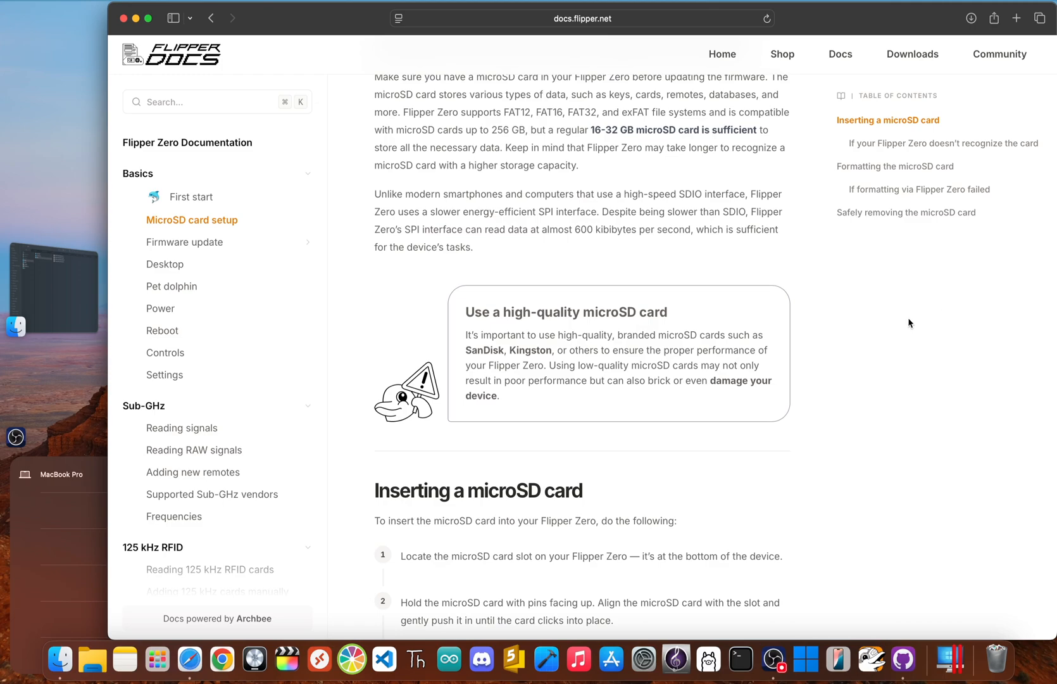
scroll("down", 3)
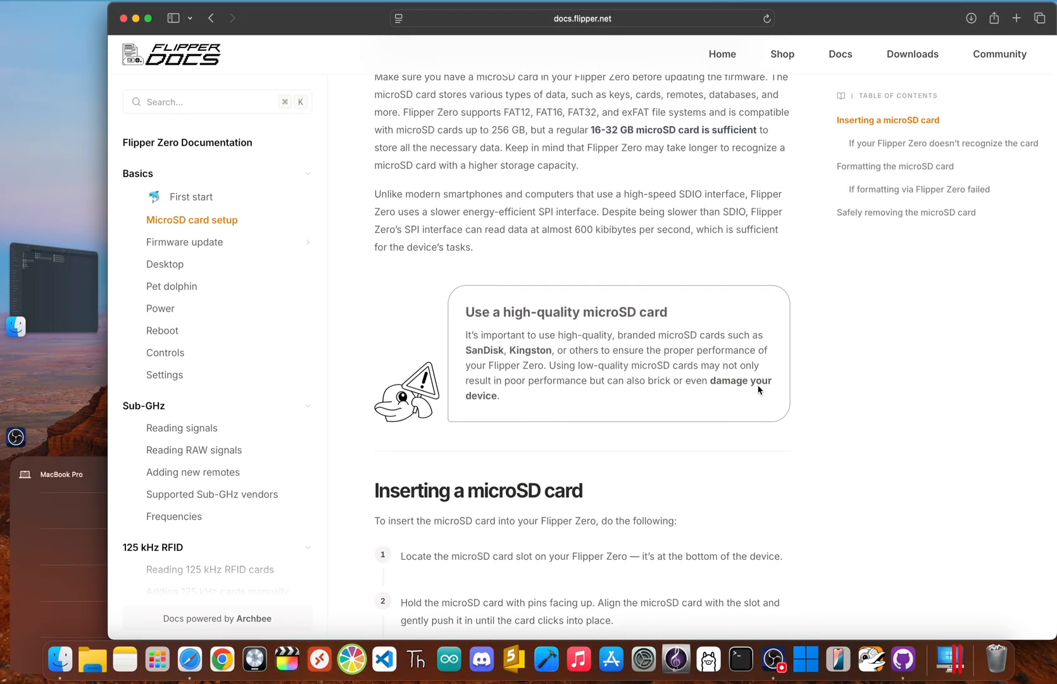
scroll("down", 3)
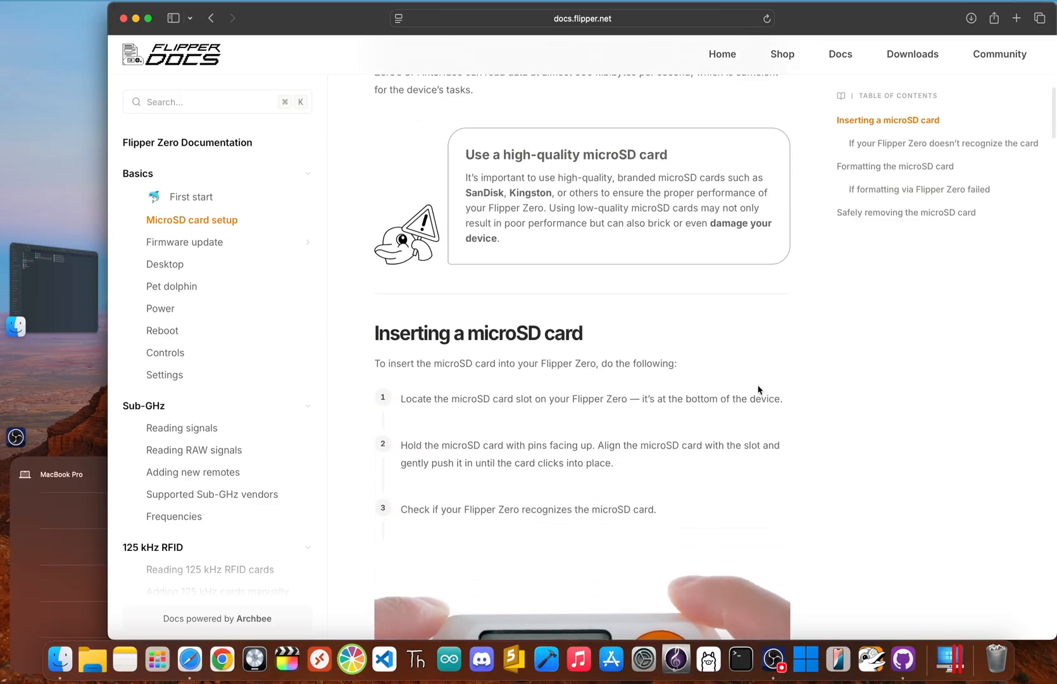
scroll("down", 3)
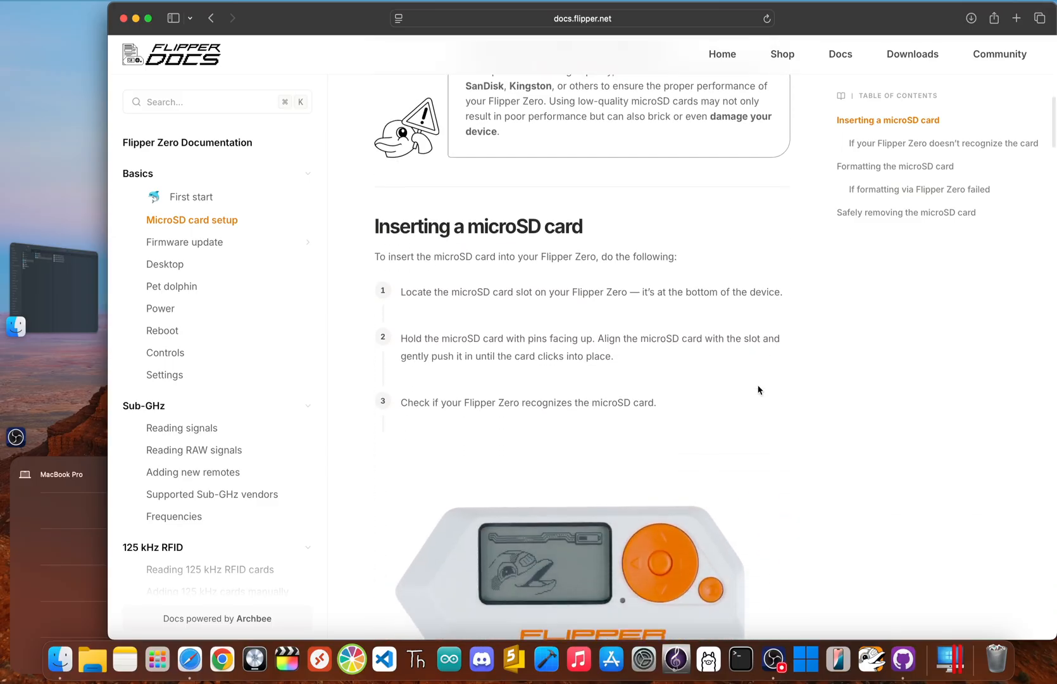
scroll("down", 3)
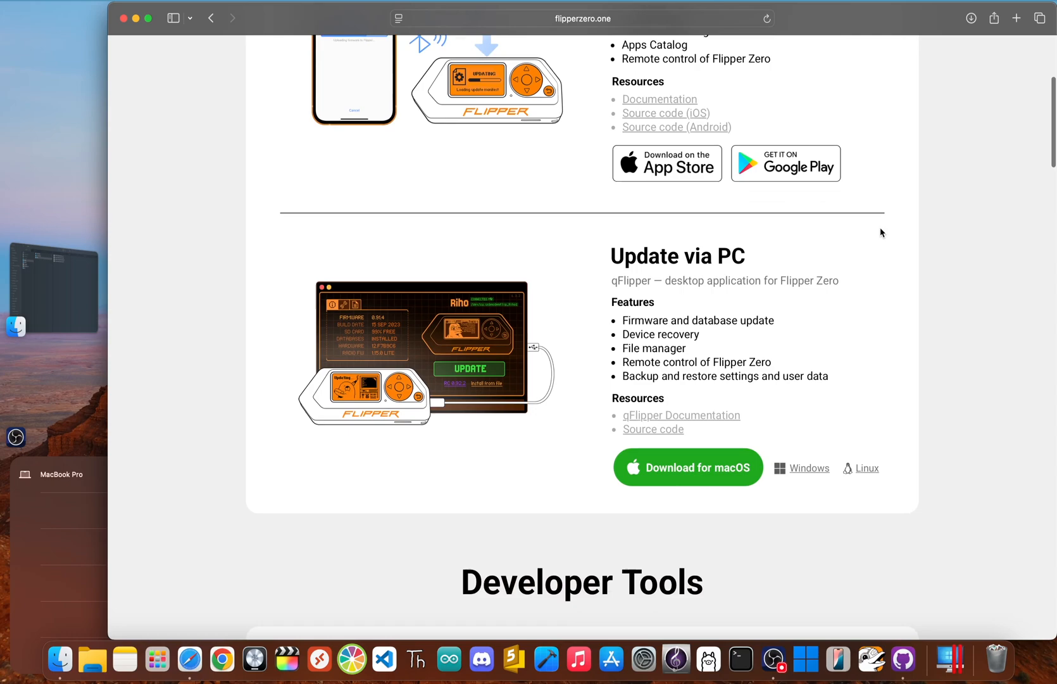
Step: Scroll the flipperzero.one updates page down to the qFlipper download for macOS
scroll("down", 3)
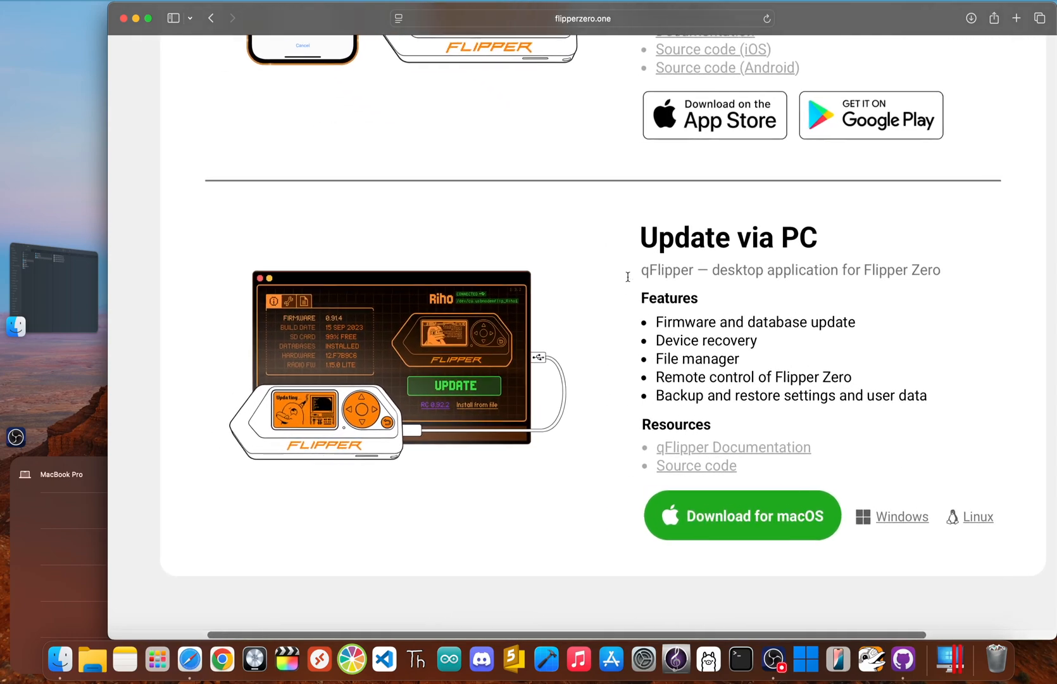
scroll("down", 3)
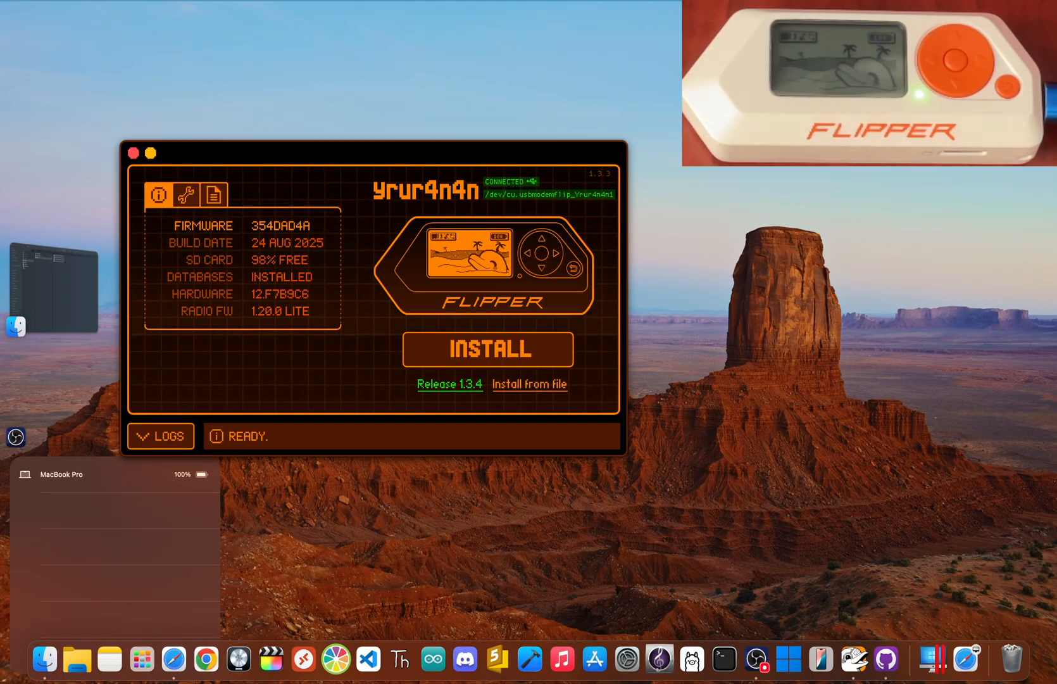
Step: Install and confirm official firmware Release 1.3.4 on the Flipper Zero
left_click(487, 349)
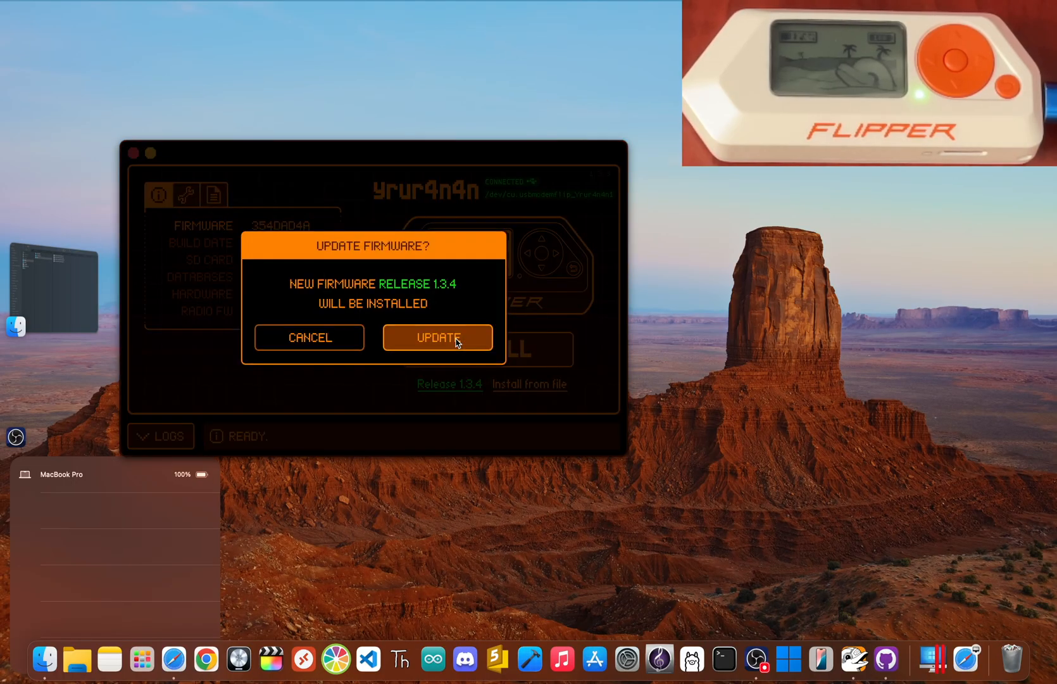
left_click(437, 337)
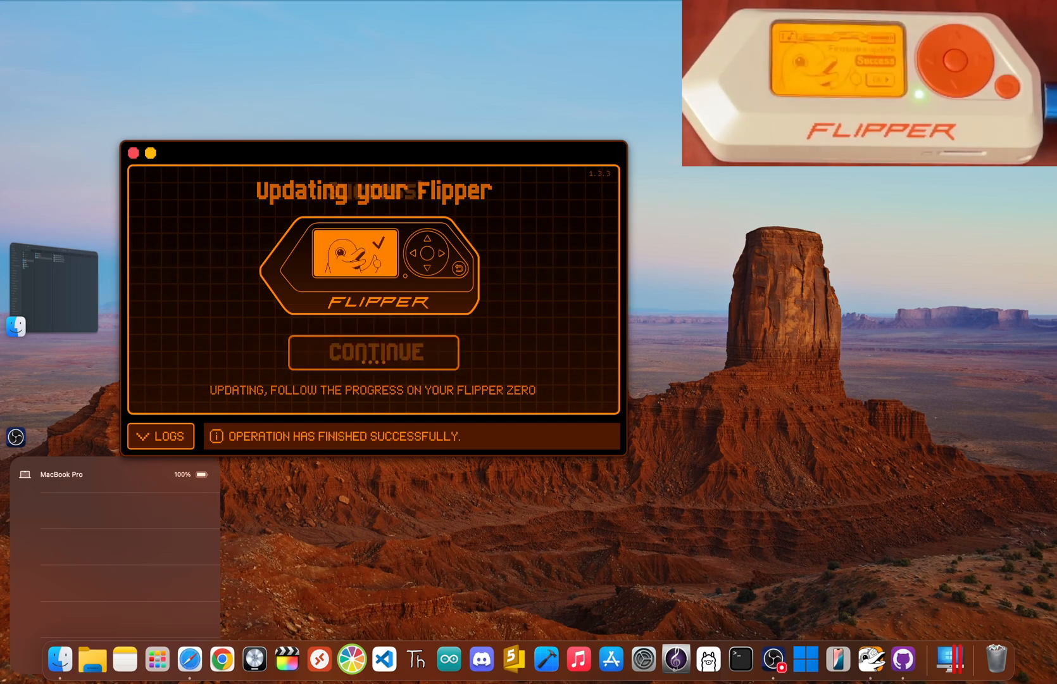
left_click(373, 352)
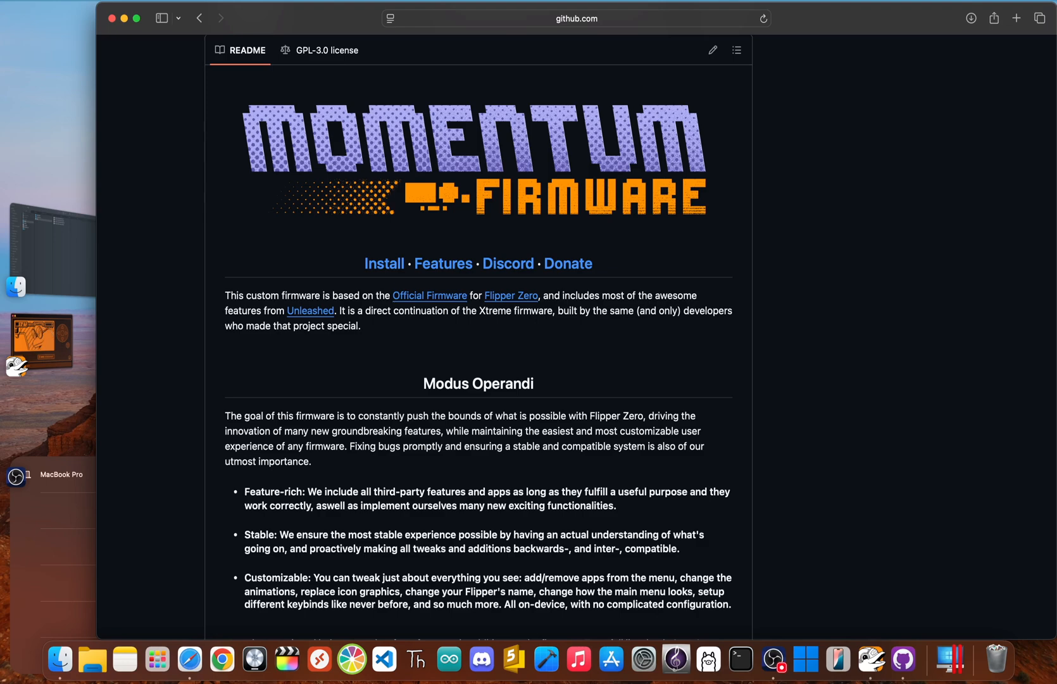
Step: Scroll down the Momentum GitHub README through its feature descriptions
scroll("down", 3)
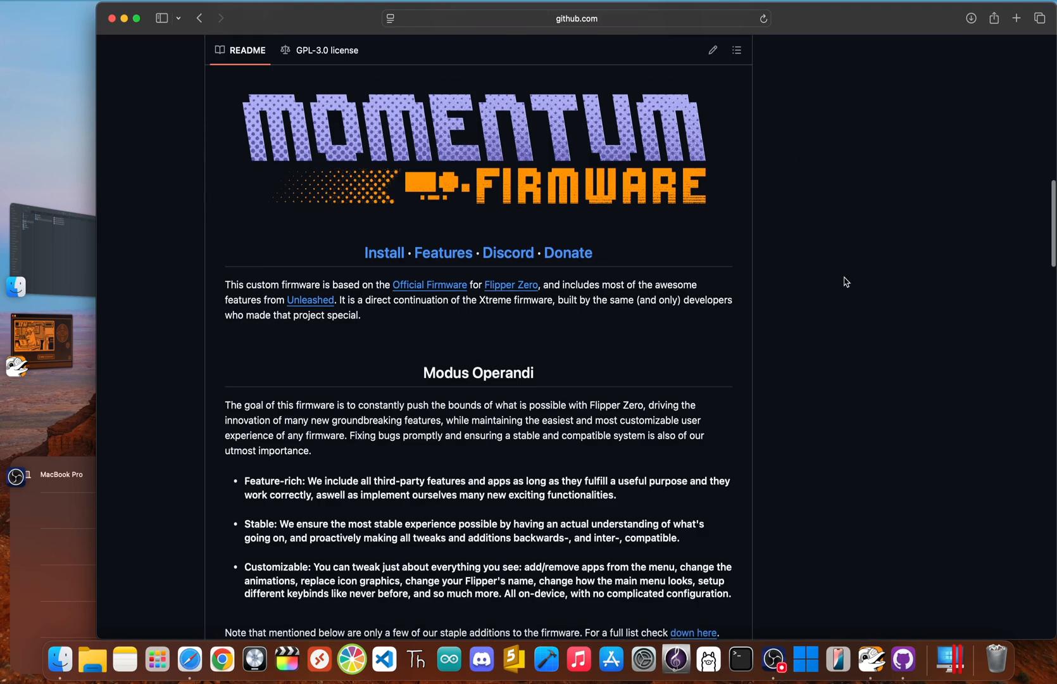
scroll("down", 3)
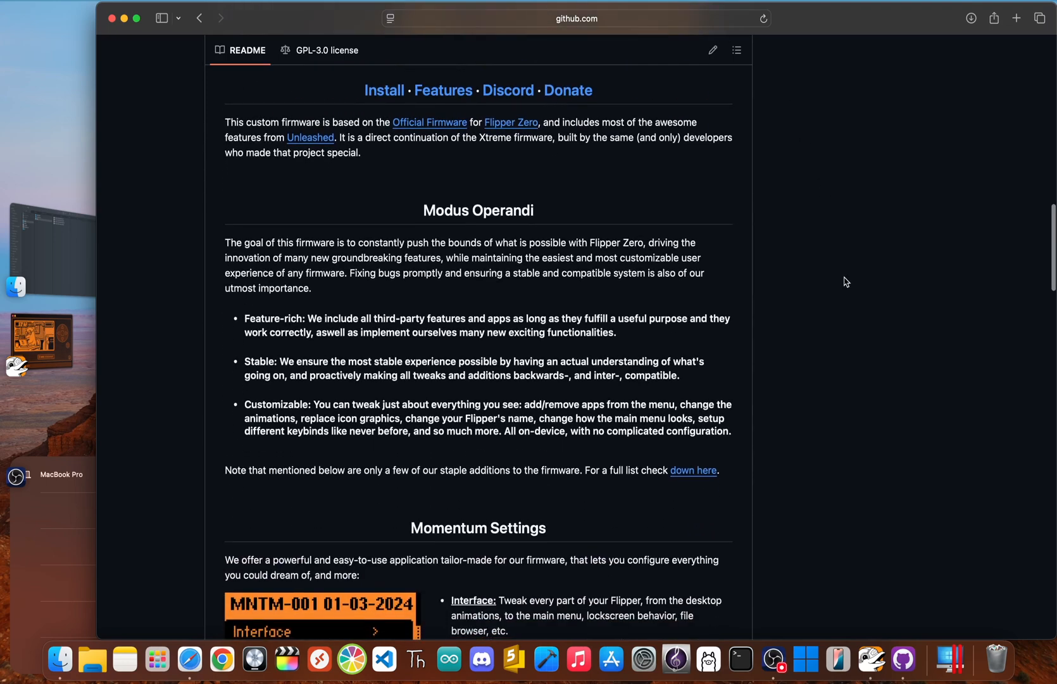
scroll("down", 3)
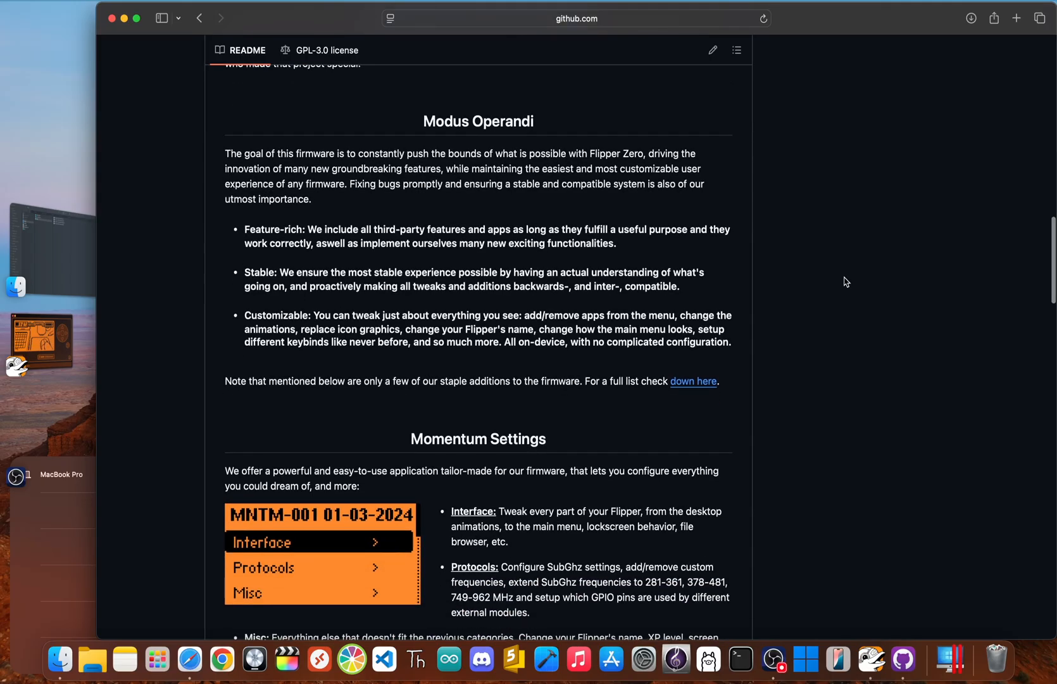
scroll("down", 3)
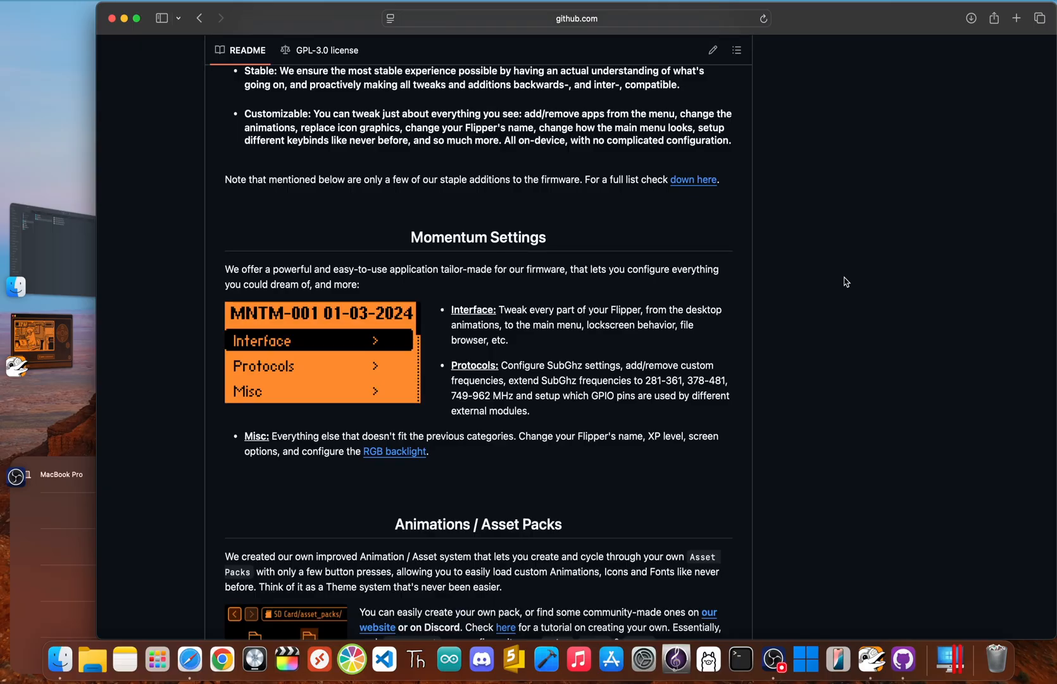
scroll("down", 3)
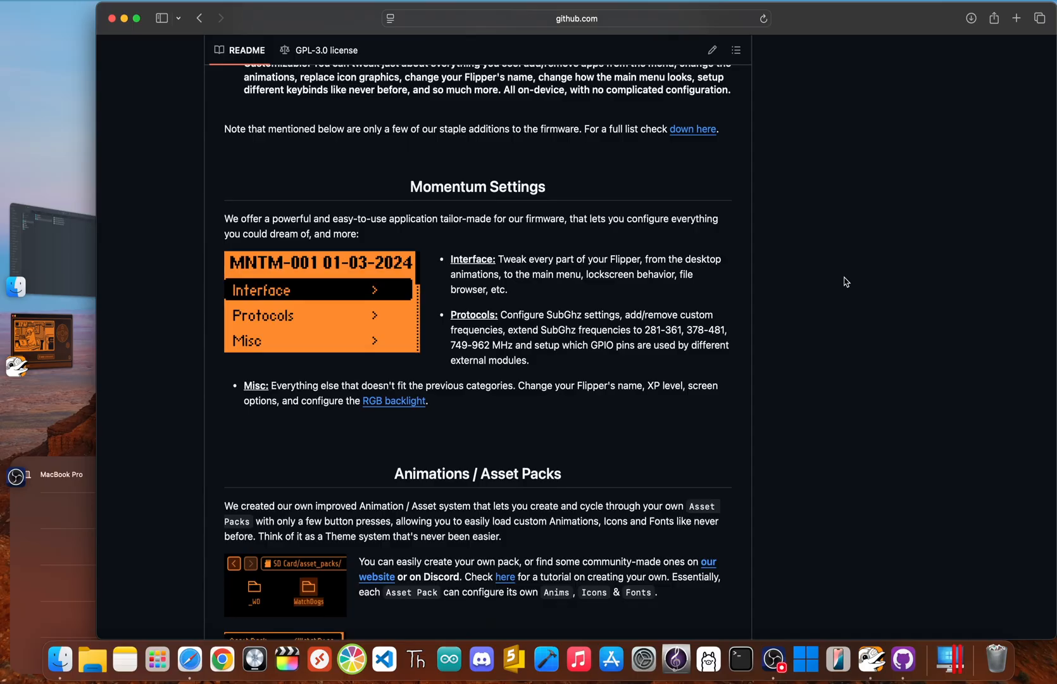
scroll("down", 3)
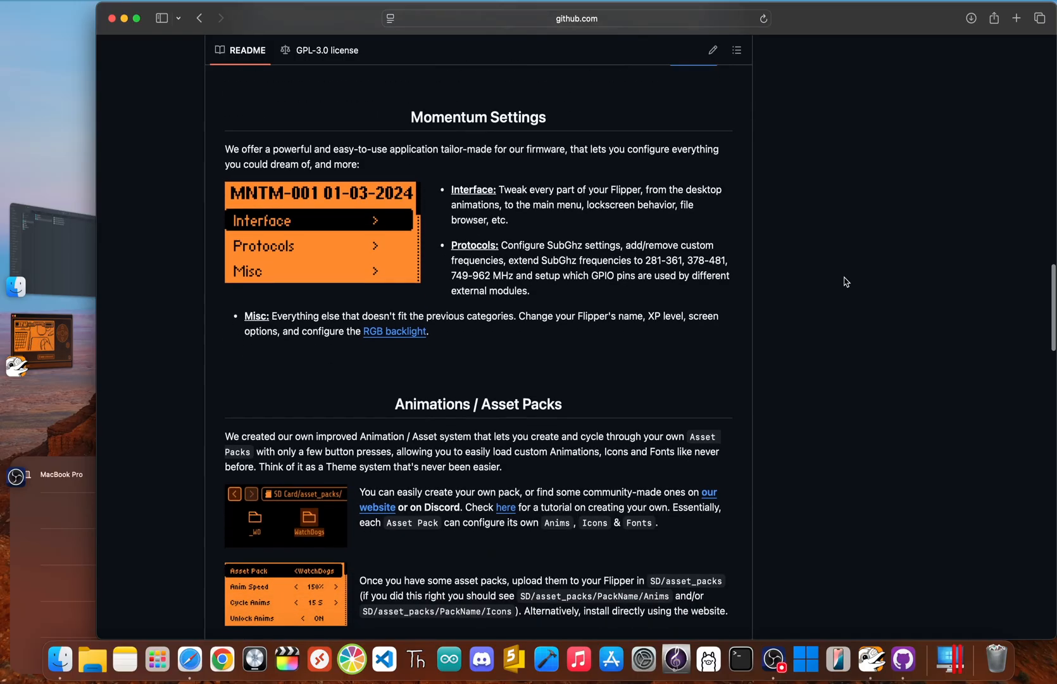
scroll("down", 3)
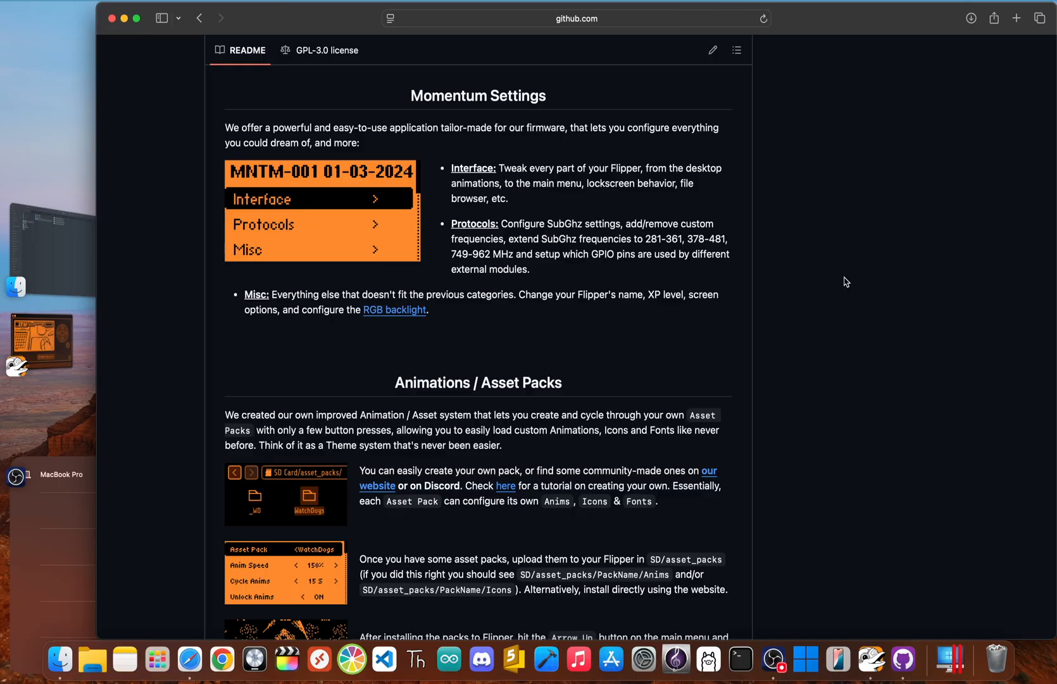
Step: Read through the List of changes, then open the Momentum Firmware website
scroll("down", 3)
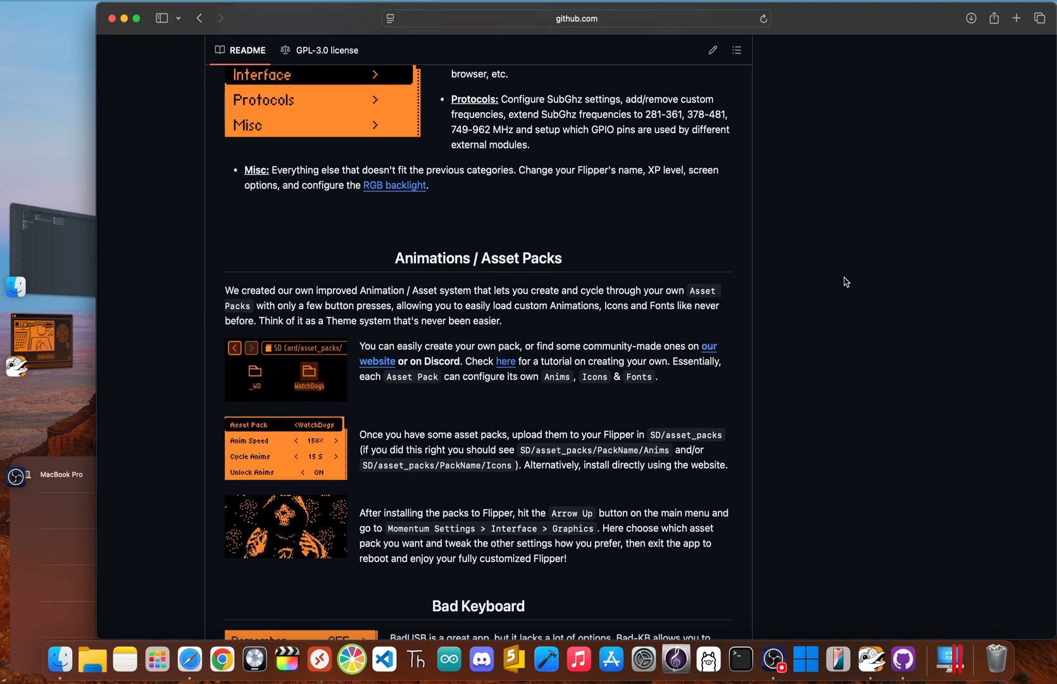
scroll("down", 3)
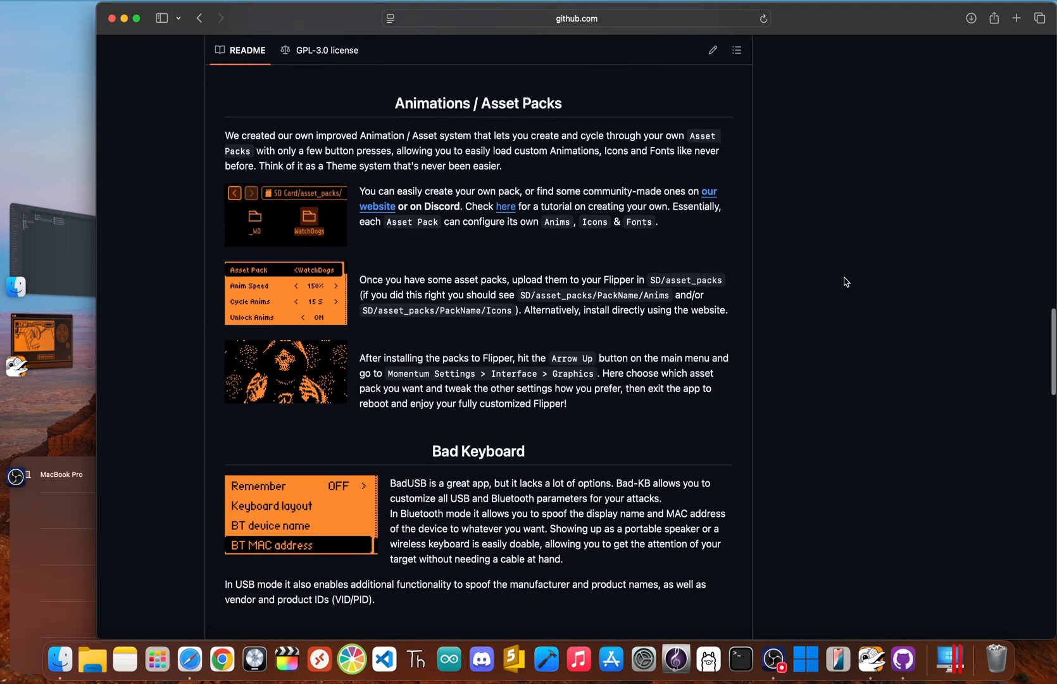
scroll("down", 3)
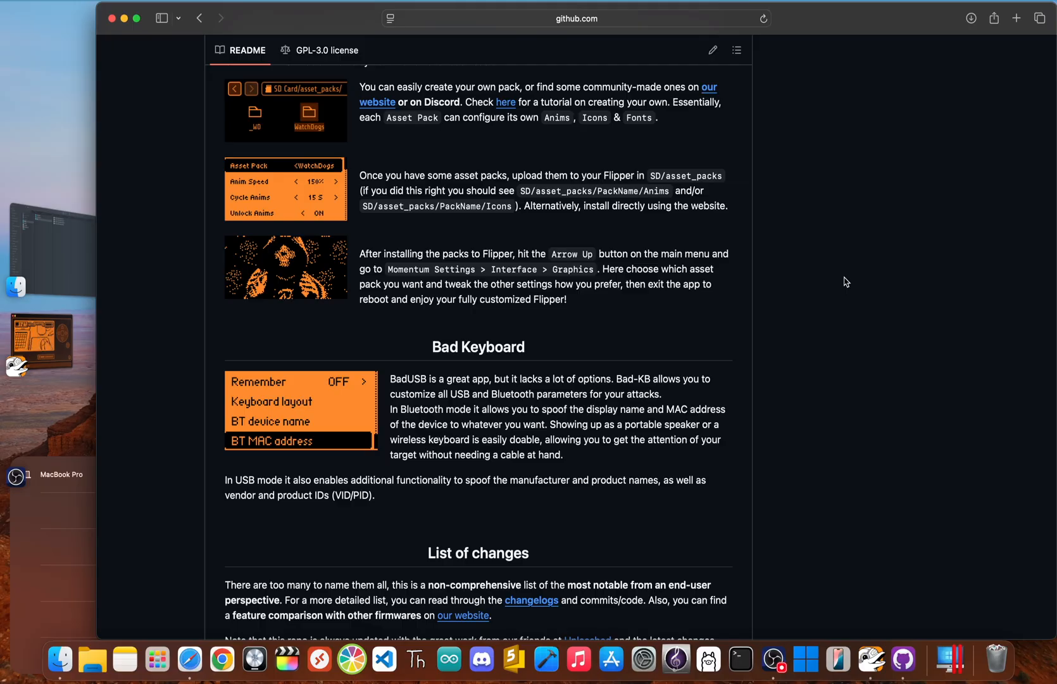
scroll("down", 3)
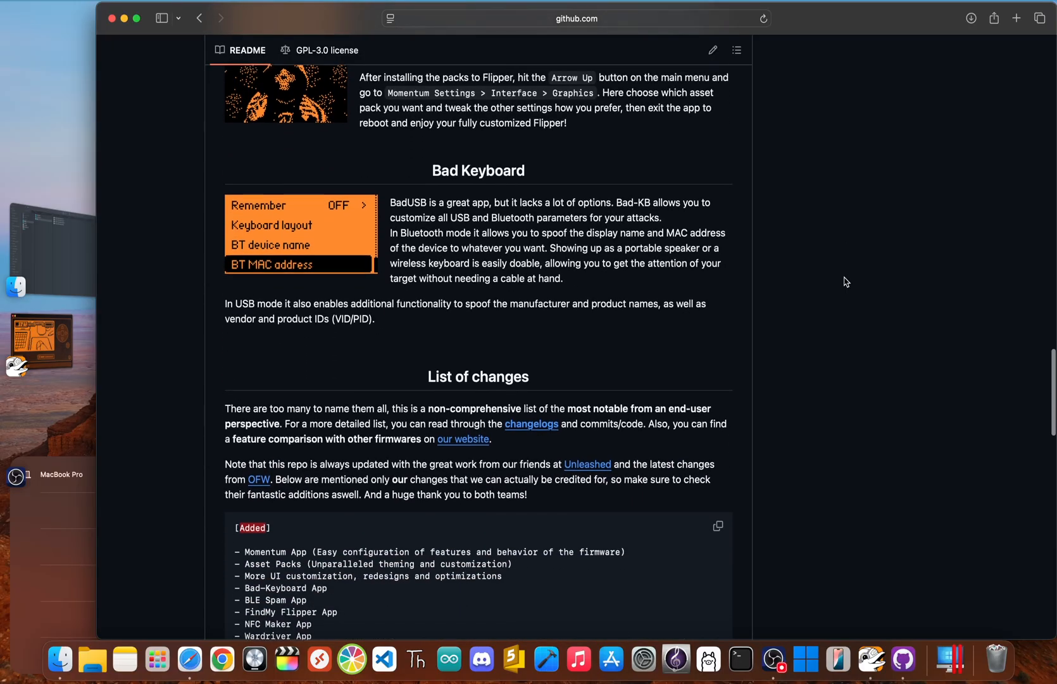
scroll("down", 3)
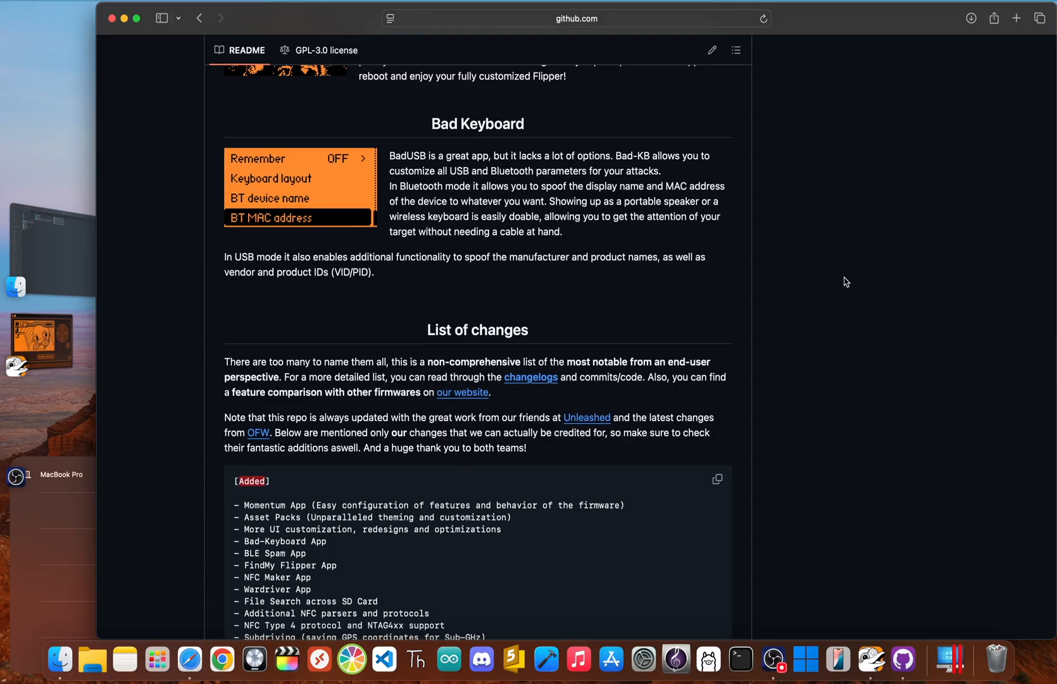
scroll("down", 3)
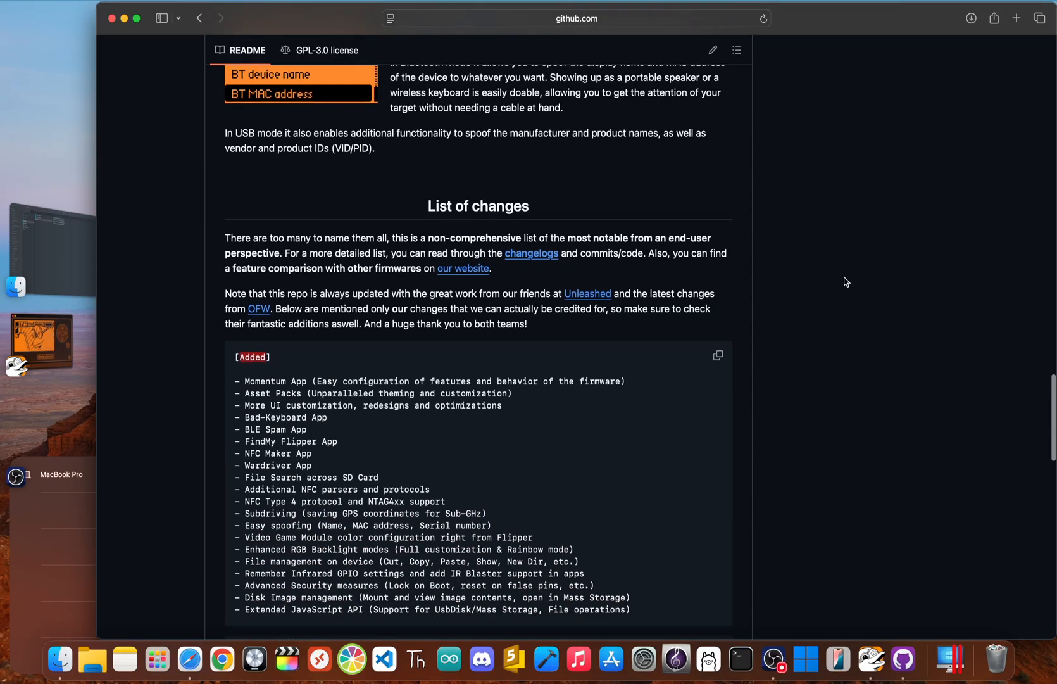
left_click(463, 267)
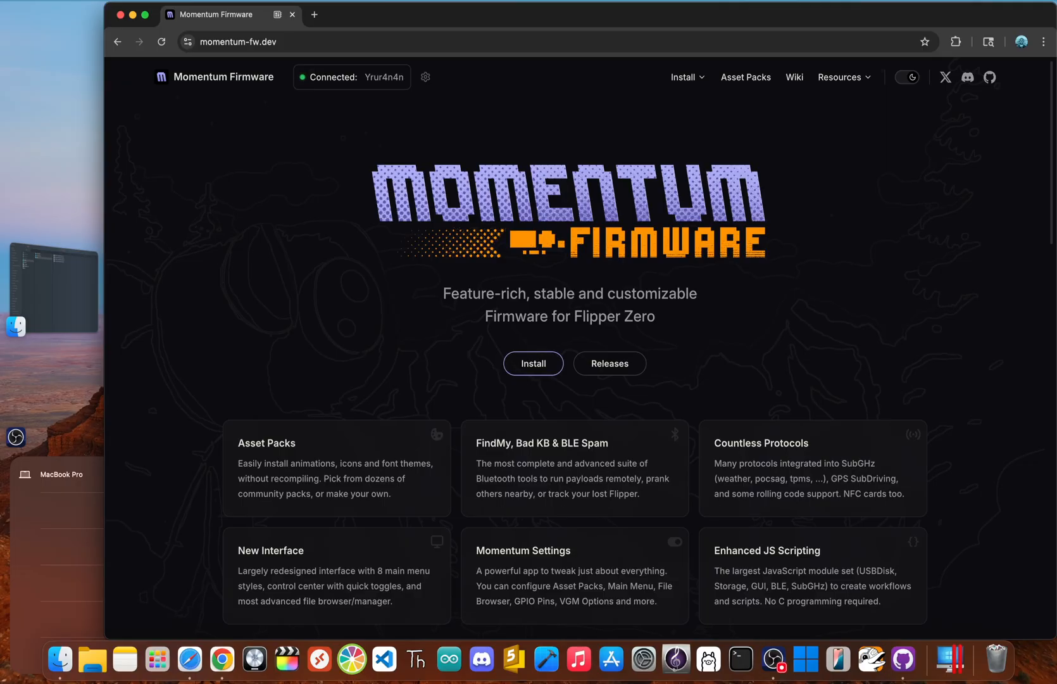
mouse_move(525, 354)
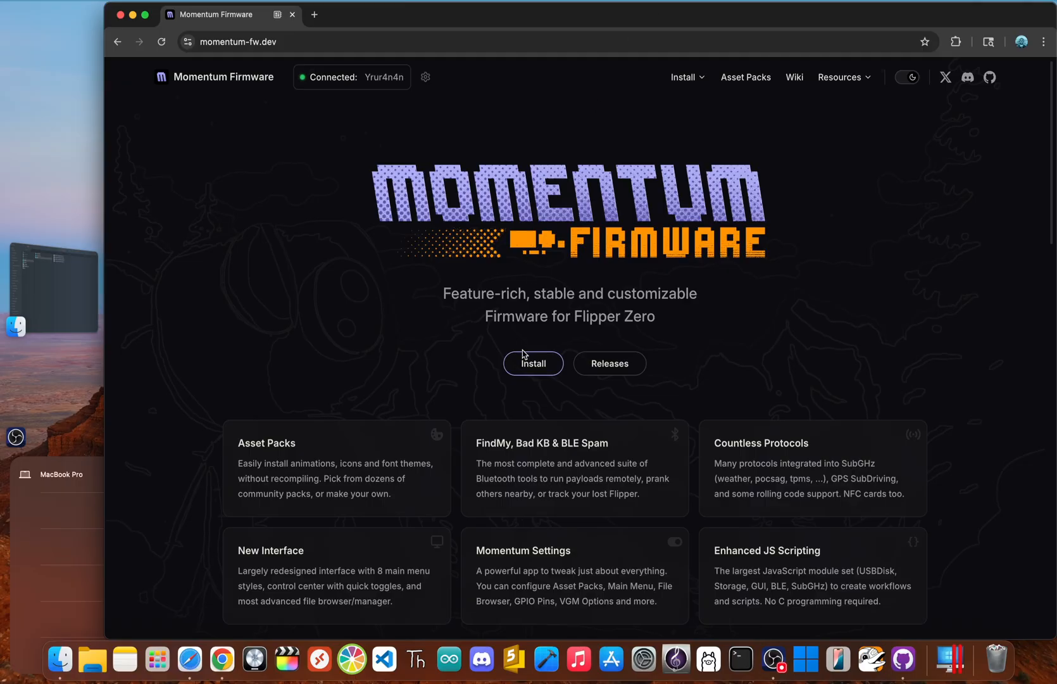
Step: Open the web updater, choose the Mainline channel, and install mntm-011
left_click(532, 363)
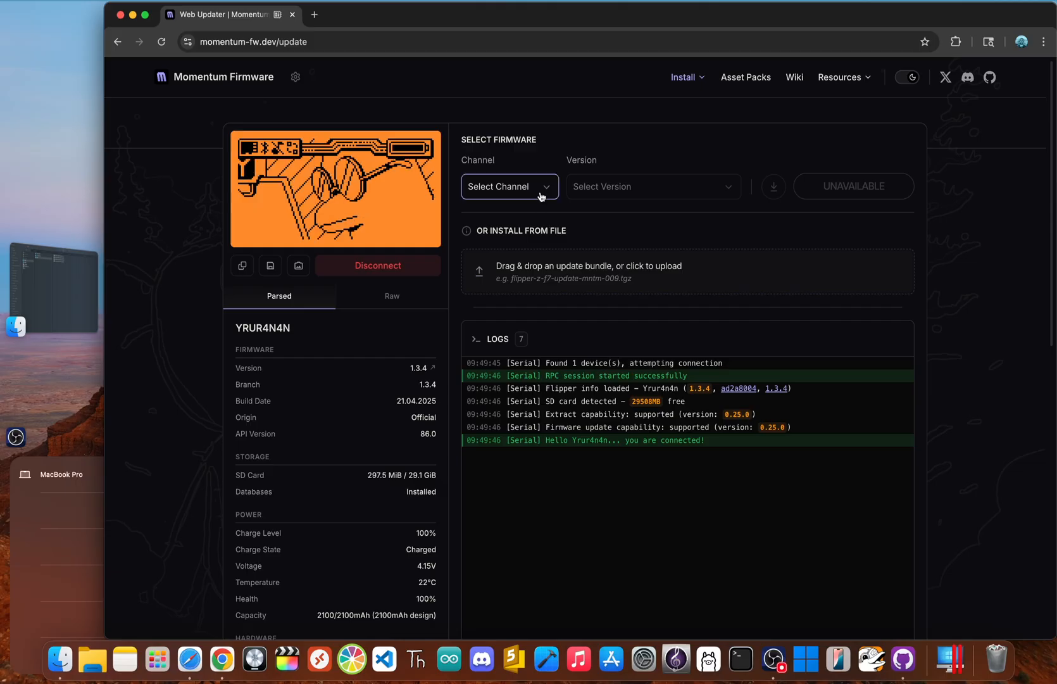
left_click(509, 186)
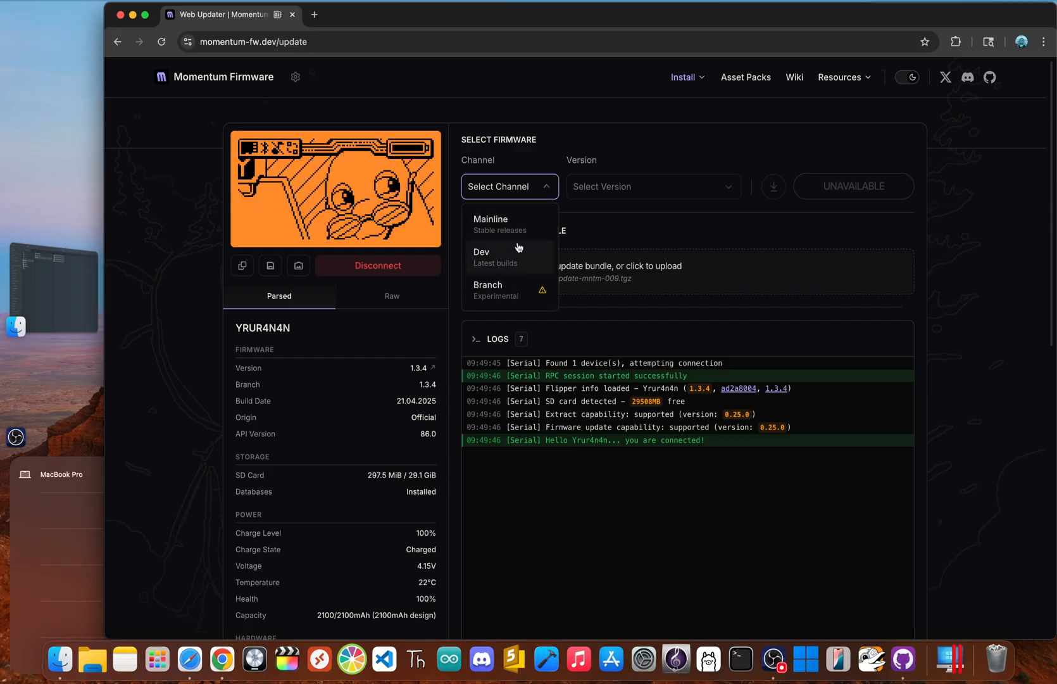
left_click(491, 219)
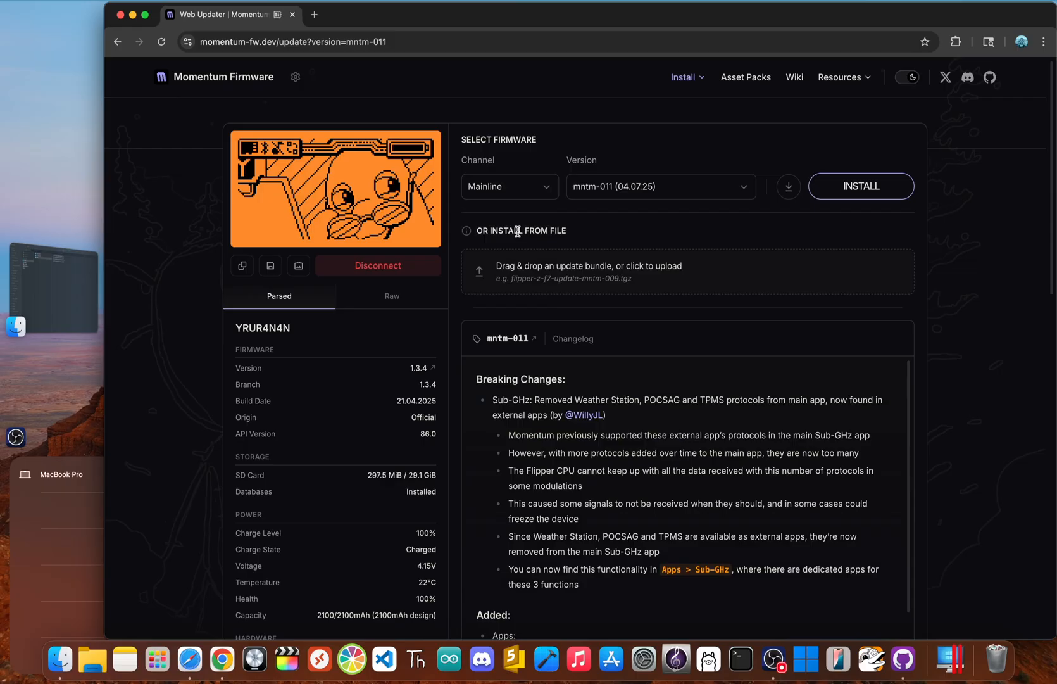
mouse_move(718, 208)
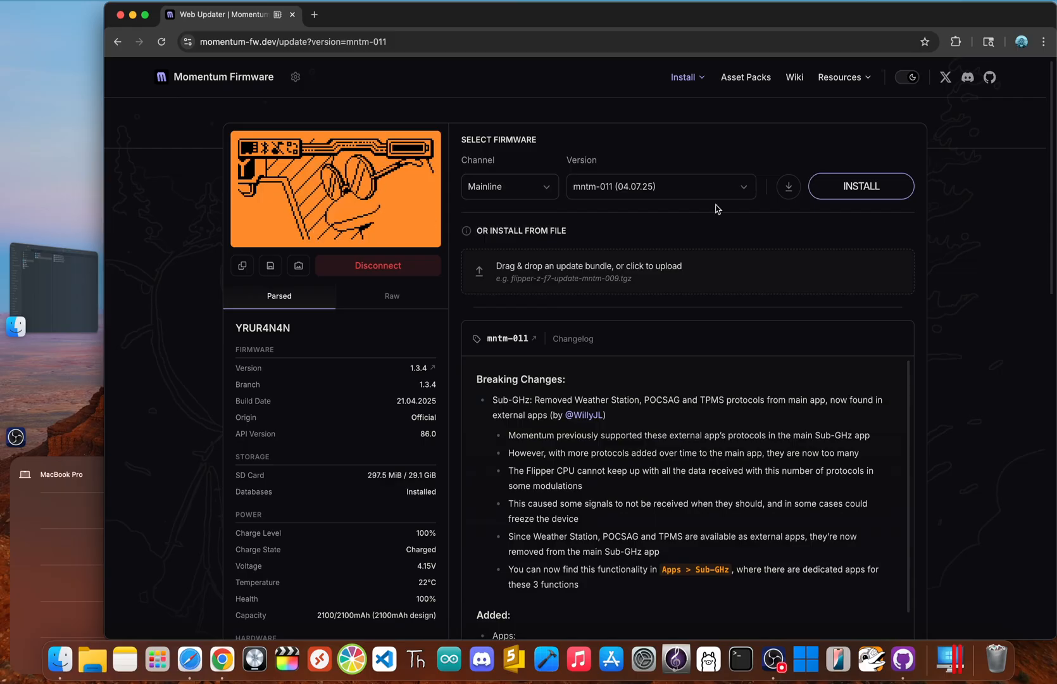
left_click(861, 186)
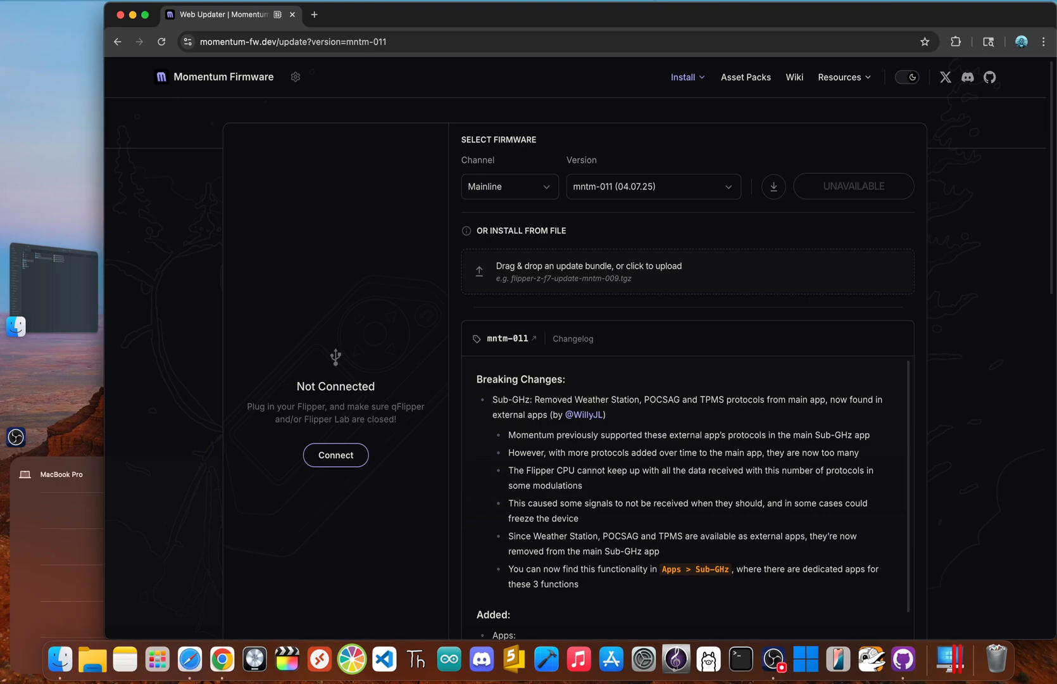
Step: Reconnect the updated Flipper in the Momentum Web Updater after the mntm-011 flash
left_click(335, 455)
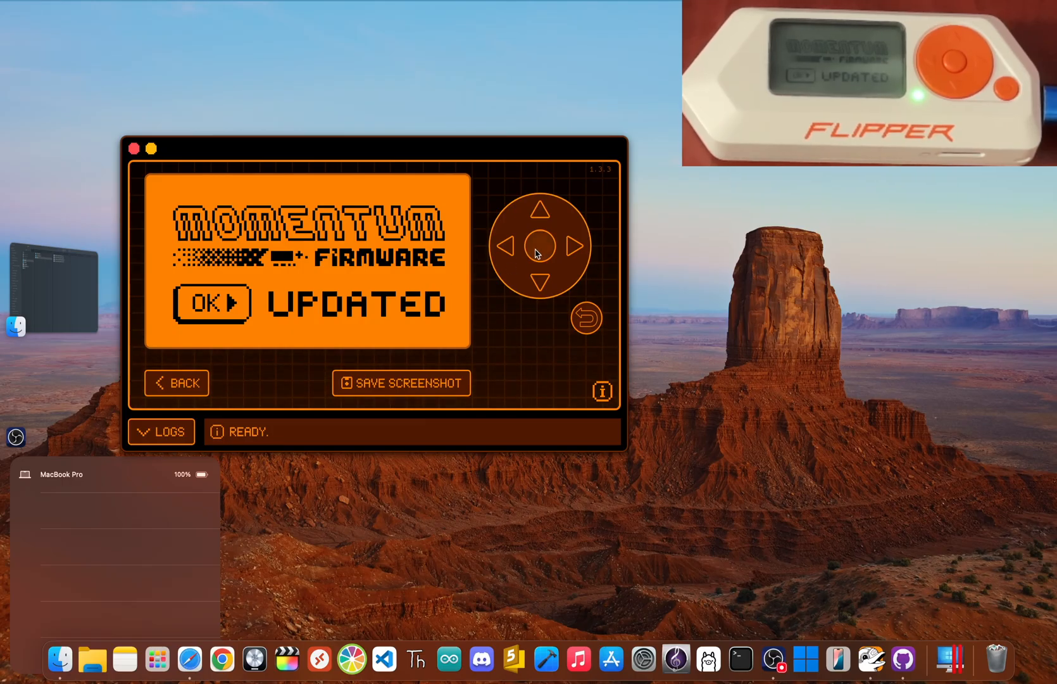
Step: Dismiss the Updated screen, step past 125 kHz RFID, GPIO and U2F, then browse app folders
left_click(540, 245)
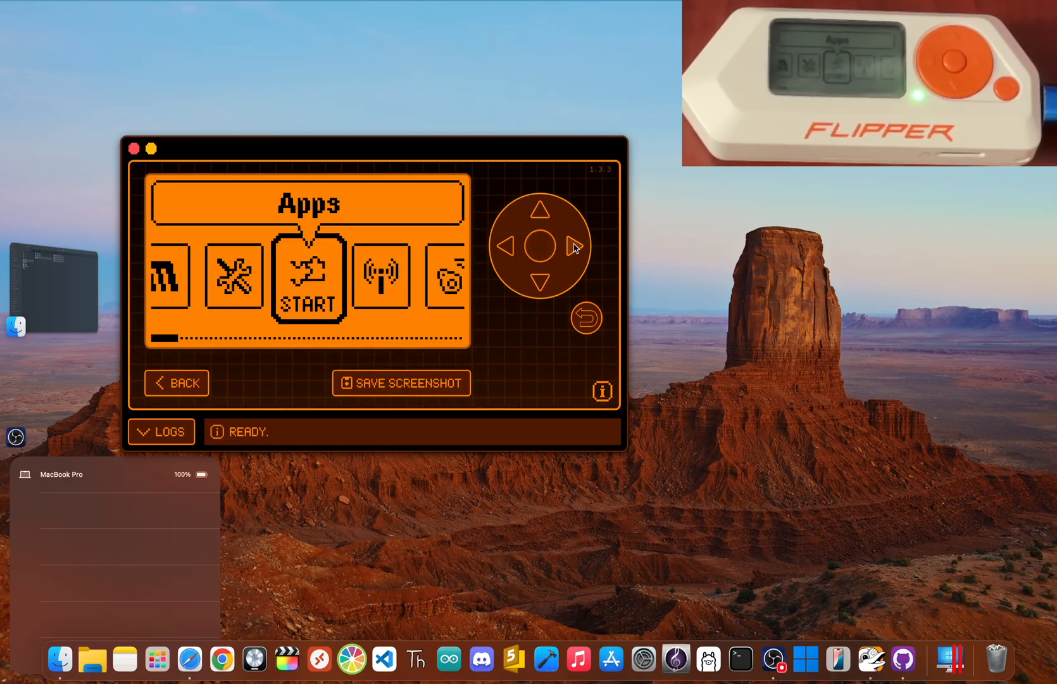
left_click(573, 246)
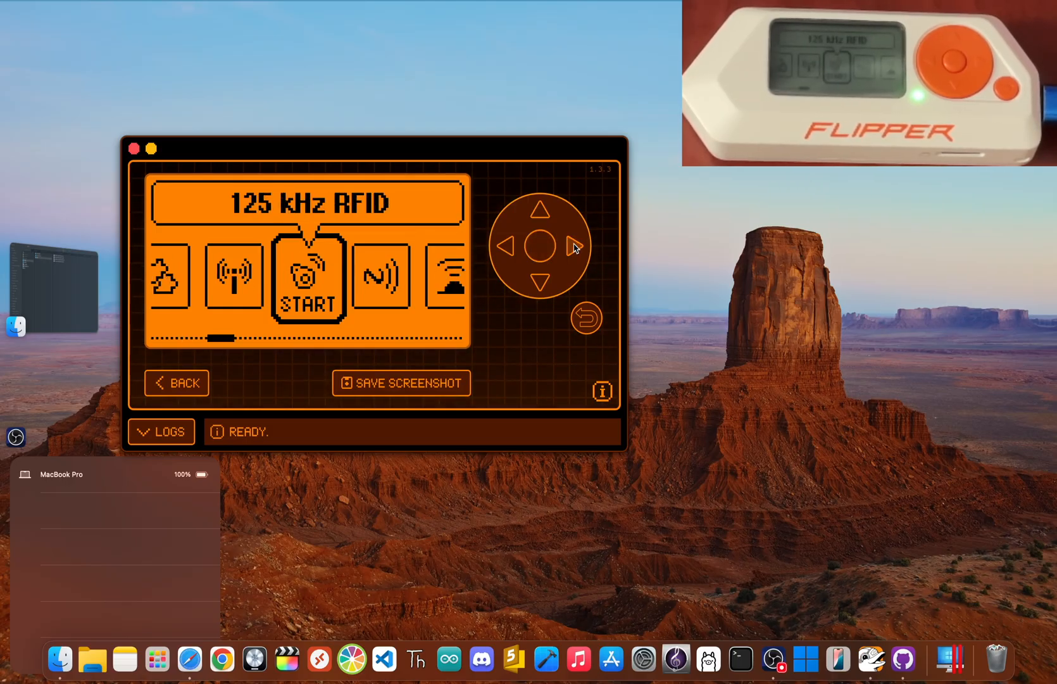
left_click(575, 247)
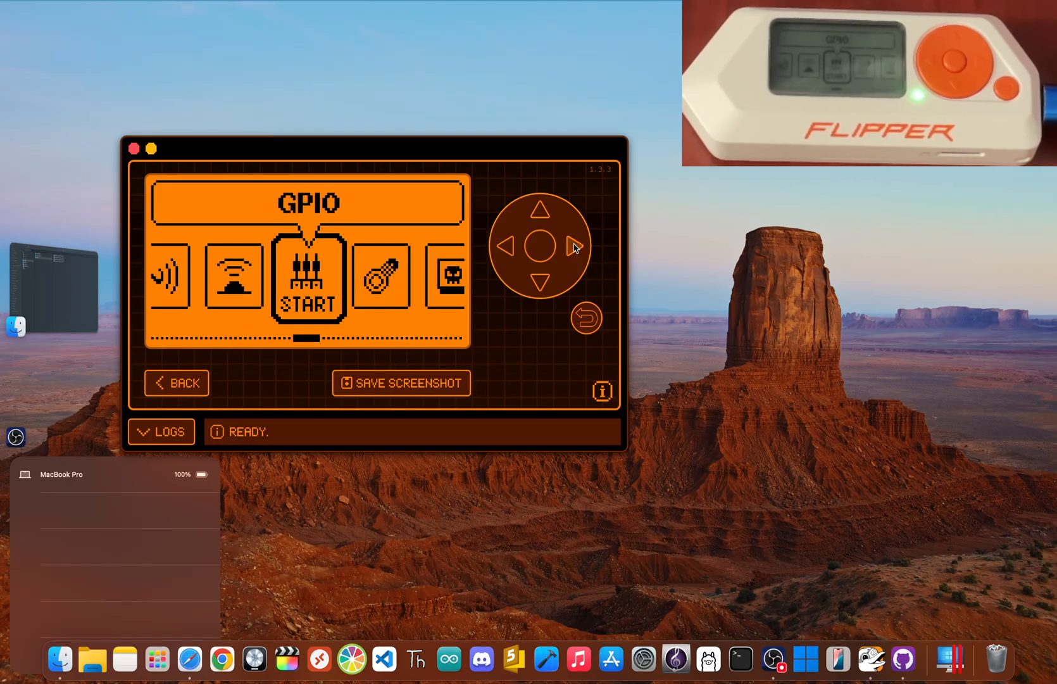
left_click(574, 246)
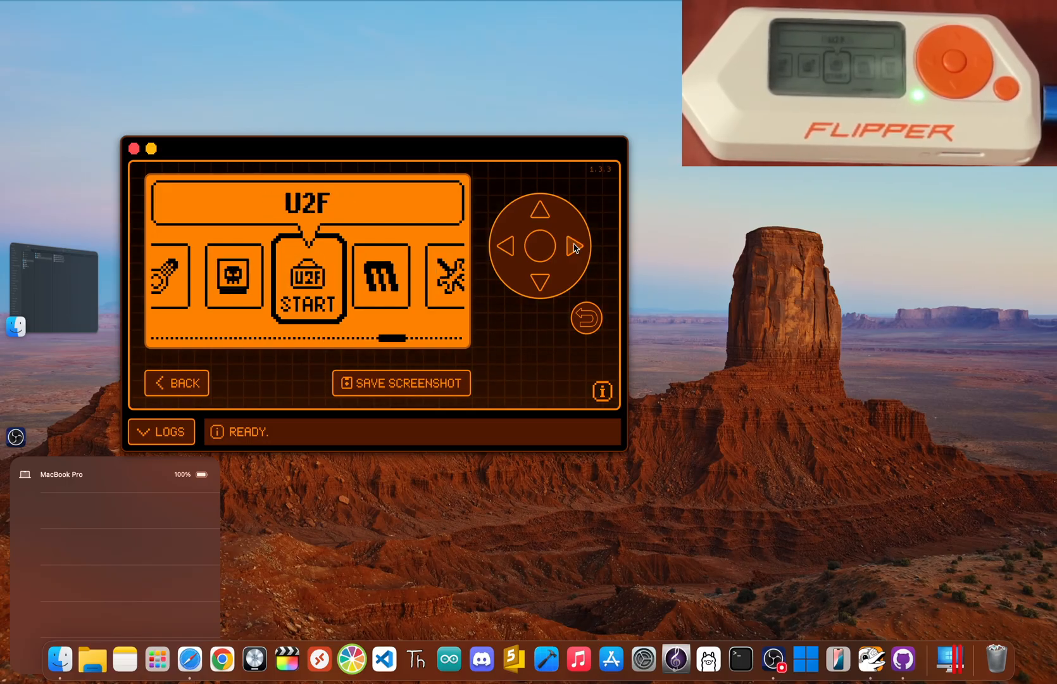
left_click(575, 245)
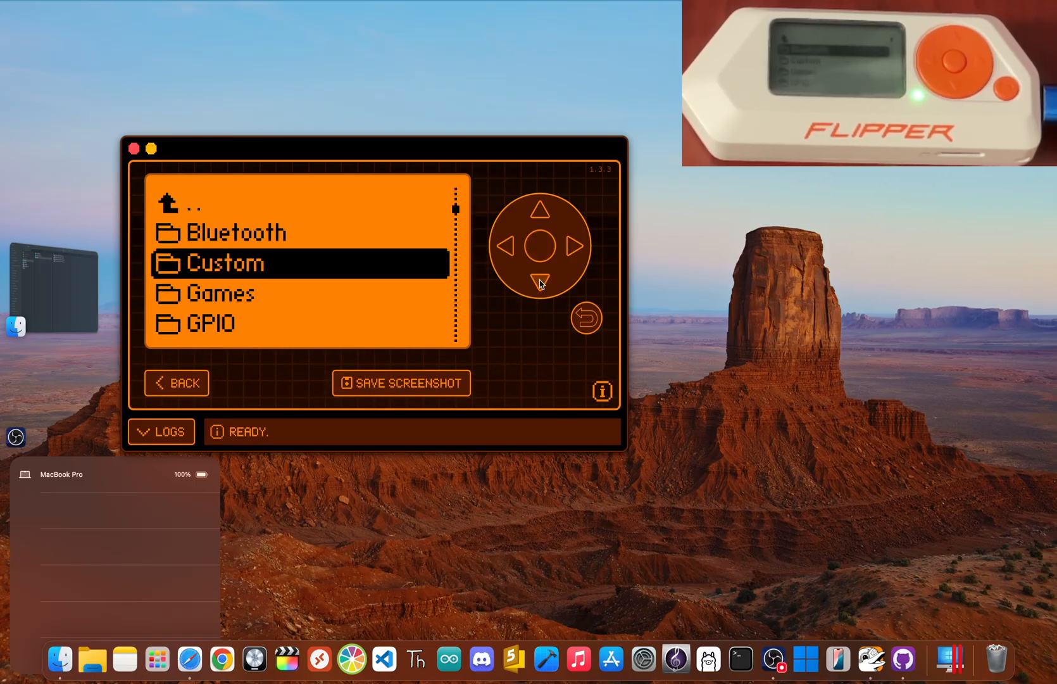
left_click(541, 279)
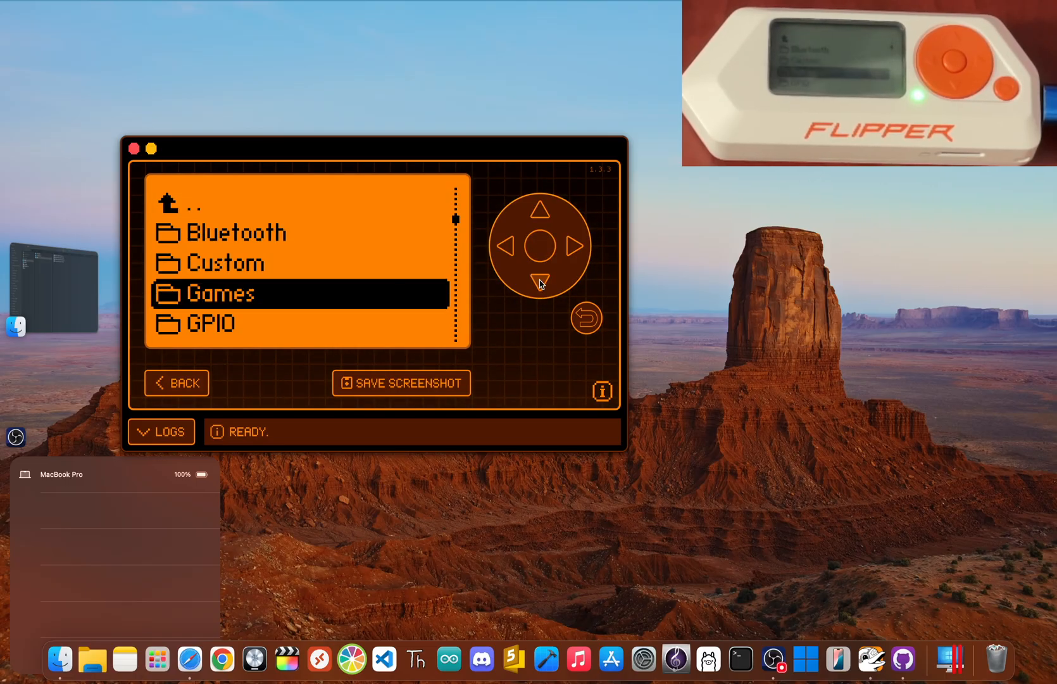
left_click(539, 247)
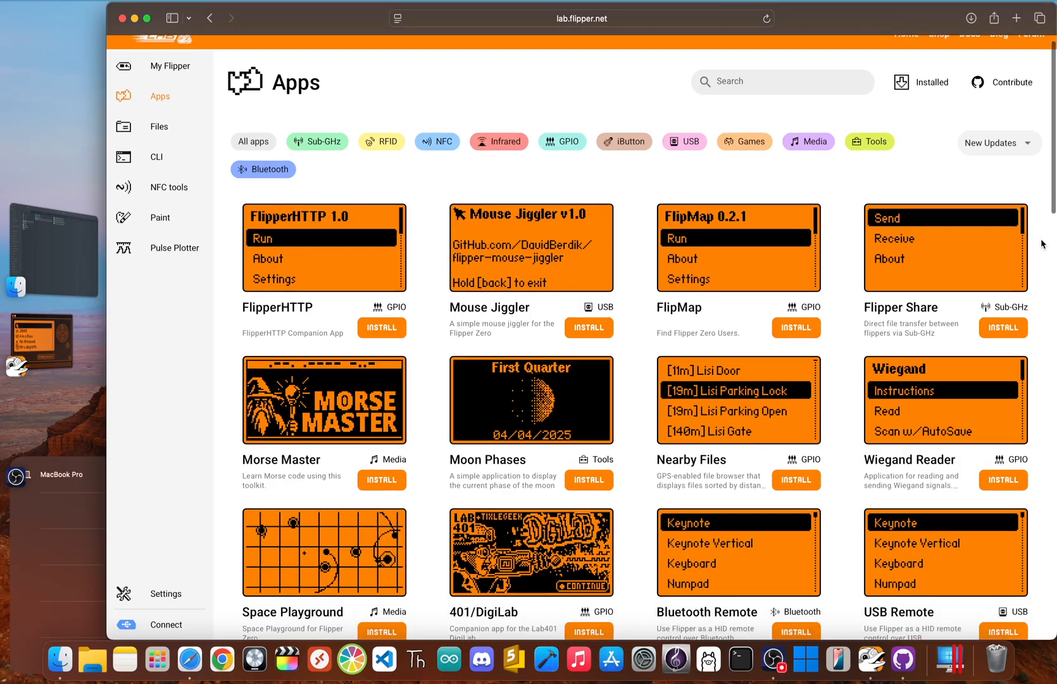
Step: Scroll through the app cards on Flipper Lab's Apps page
scroll("down", 3)
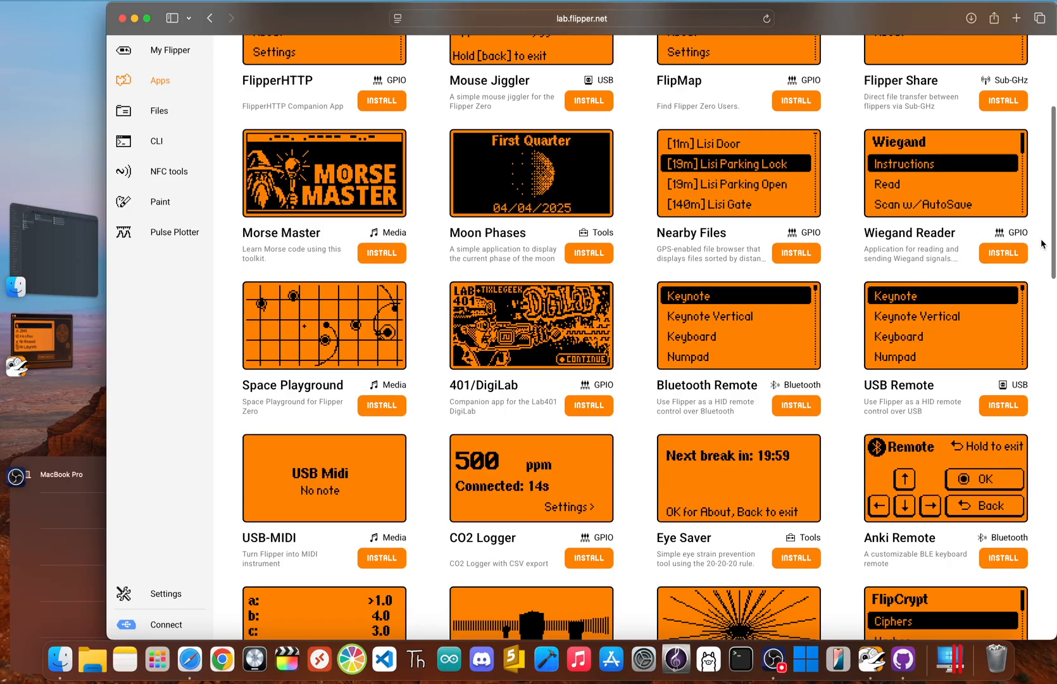
scroll("down", 3)
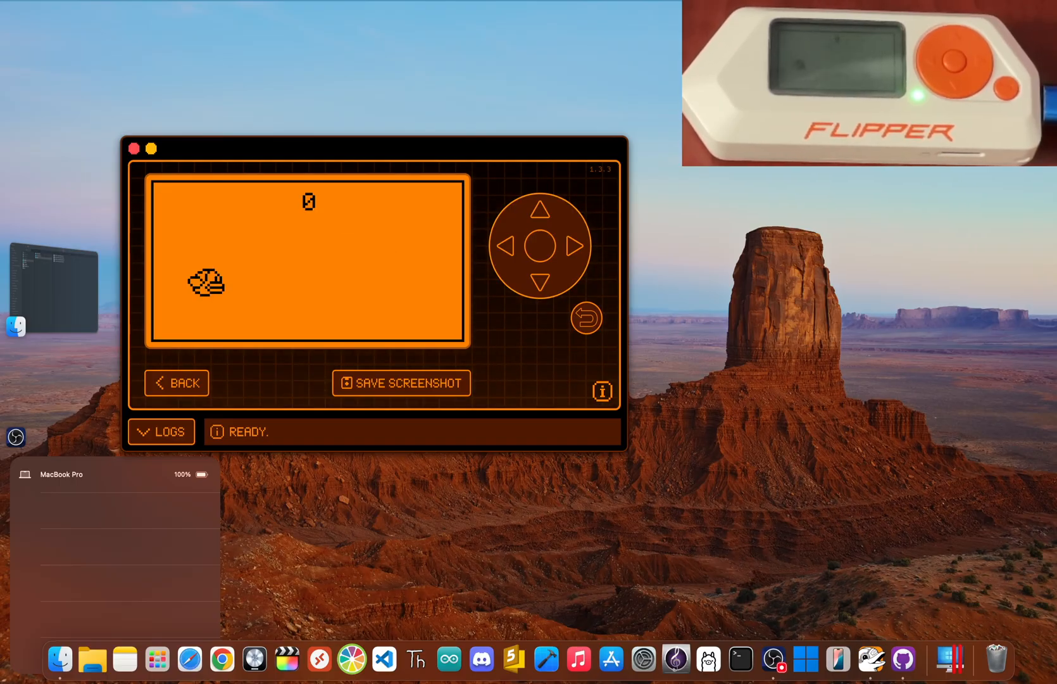
Step: Play the game until Game Over, browse the Bluetooth folder, and back out to the main menu
left_click(539, 245)
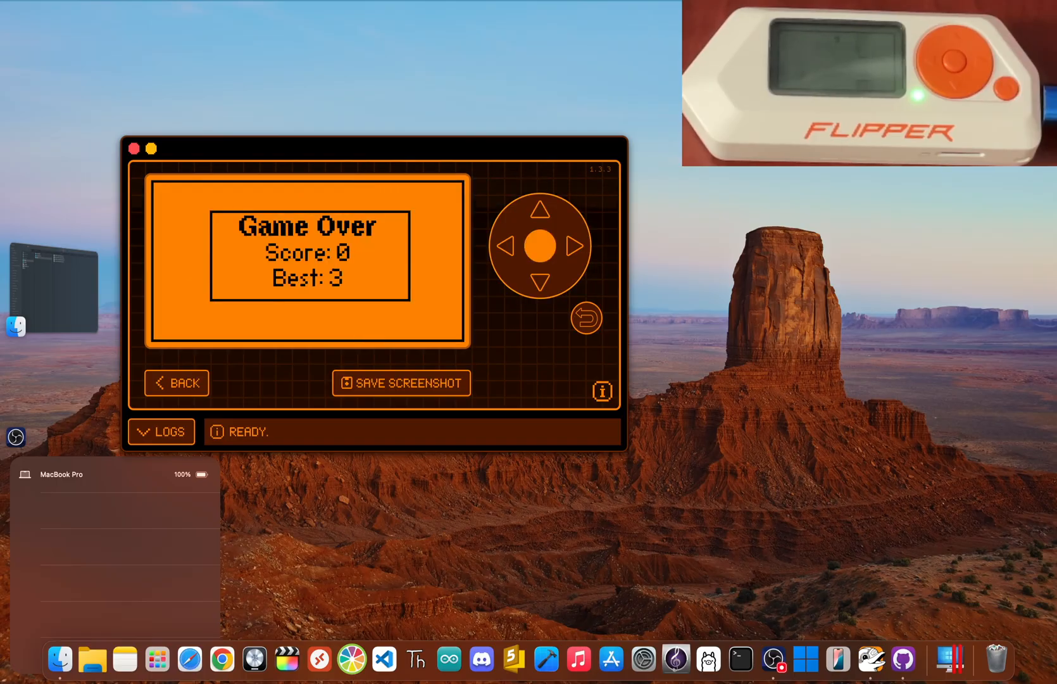
left_click(539, 245)
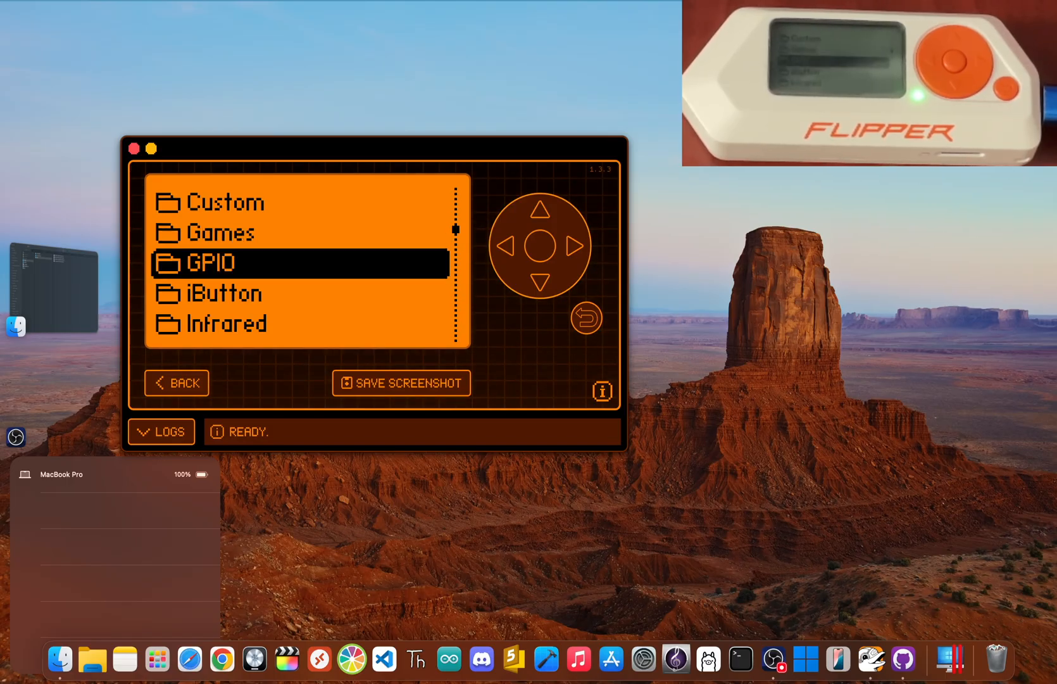
left_click(540, 283)
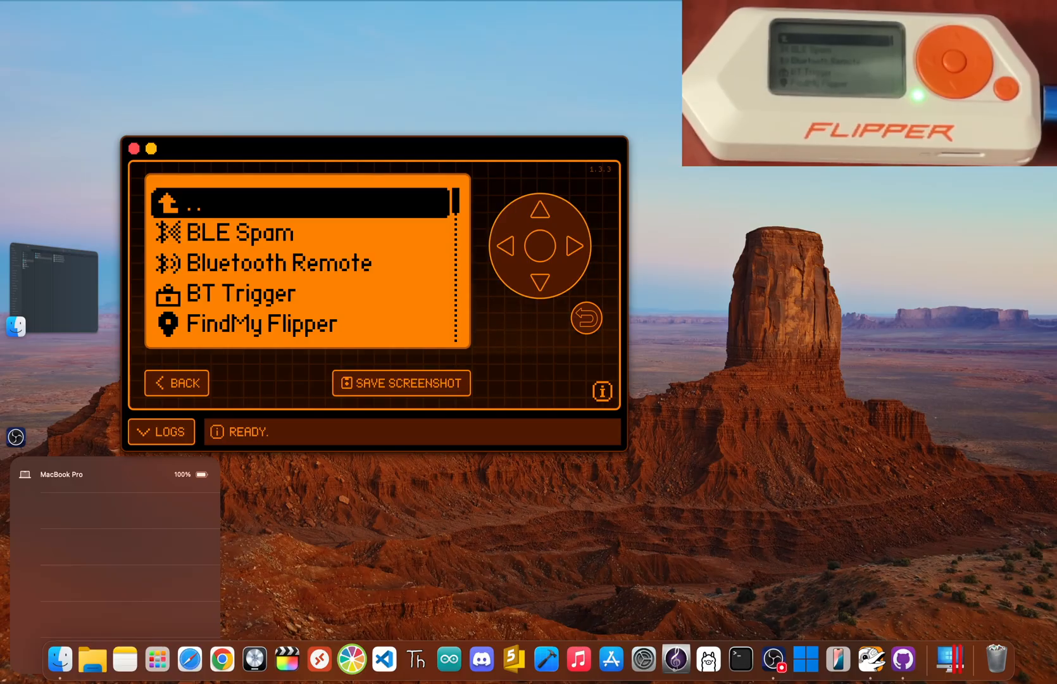
left_click(176, 382)
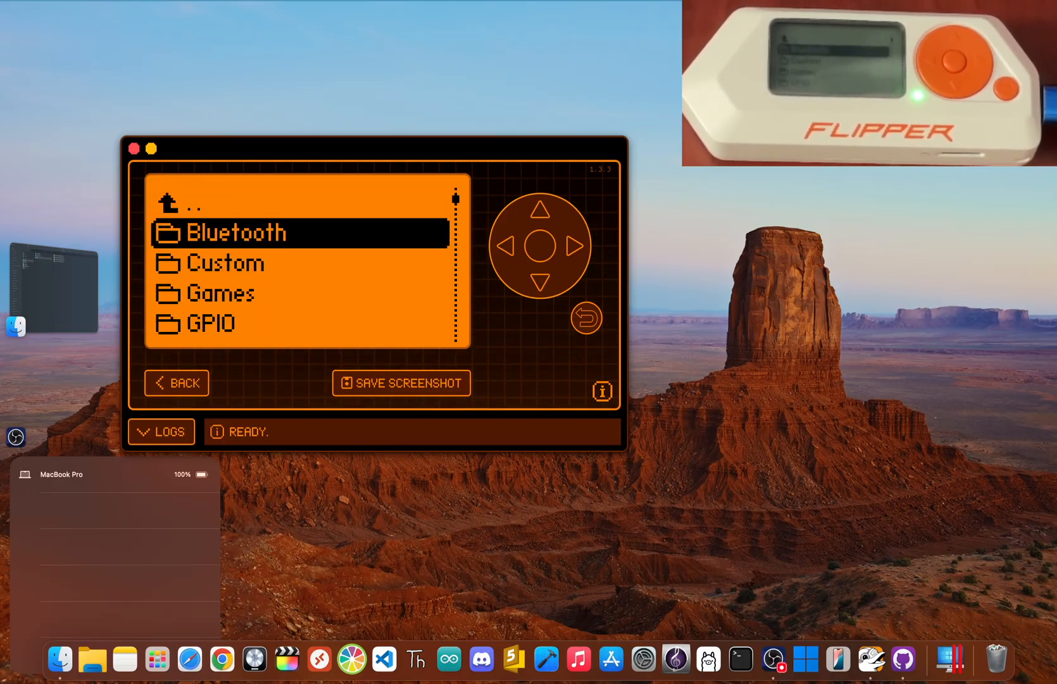
left_click(539, 246)
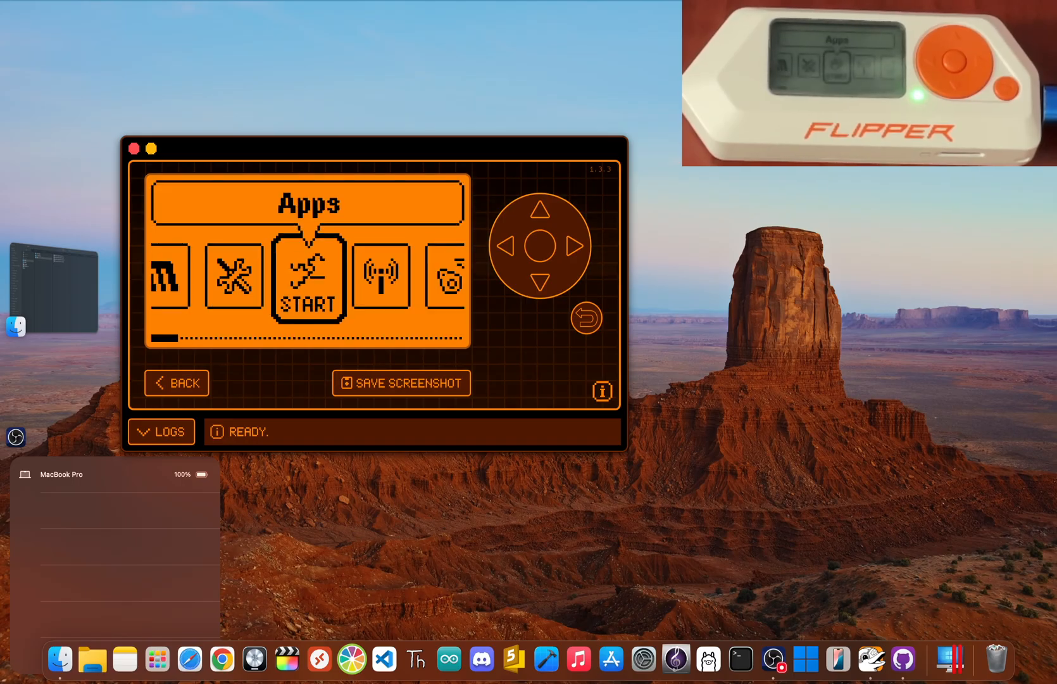